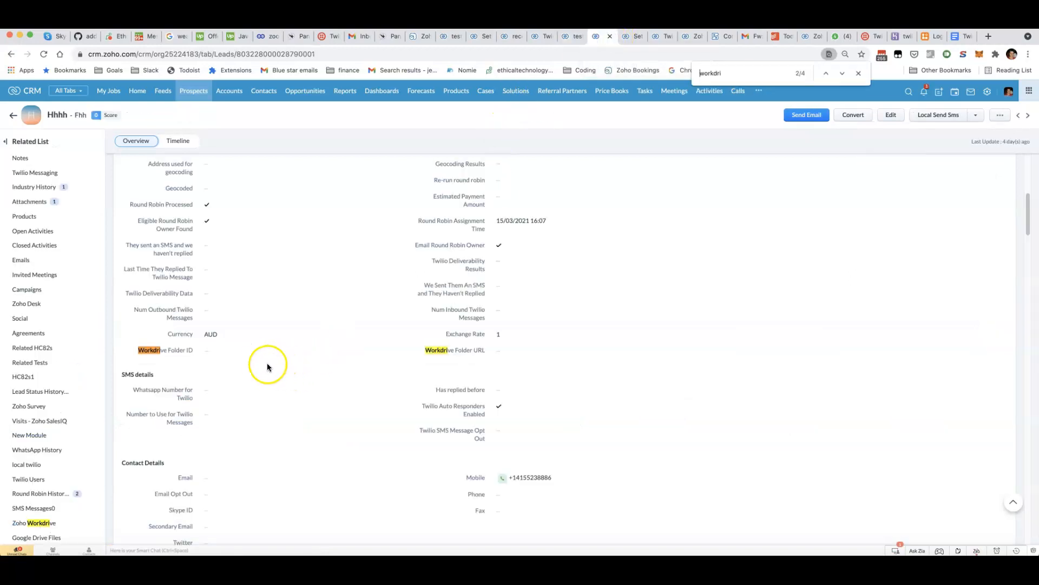
{"action": "mouse_move", "coordinate": [224, 380]}
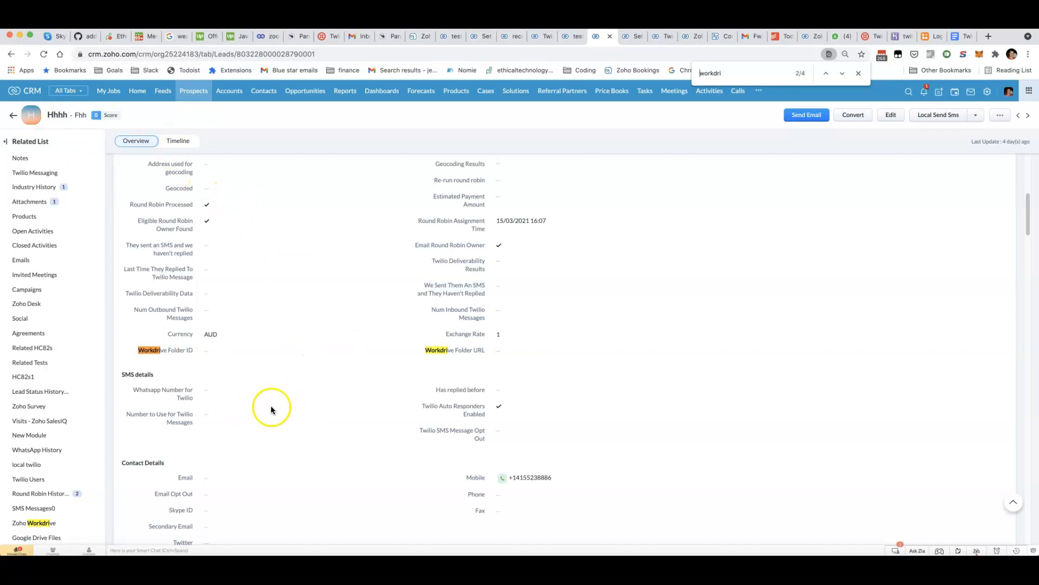
{"action": "mouse_move", "coordinate": [151, 351]}
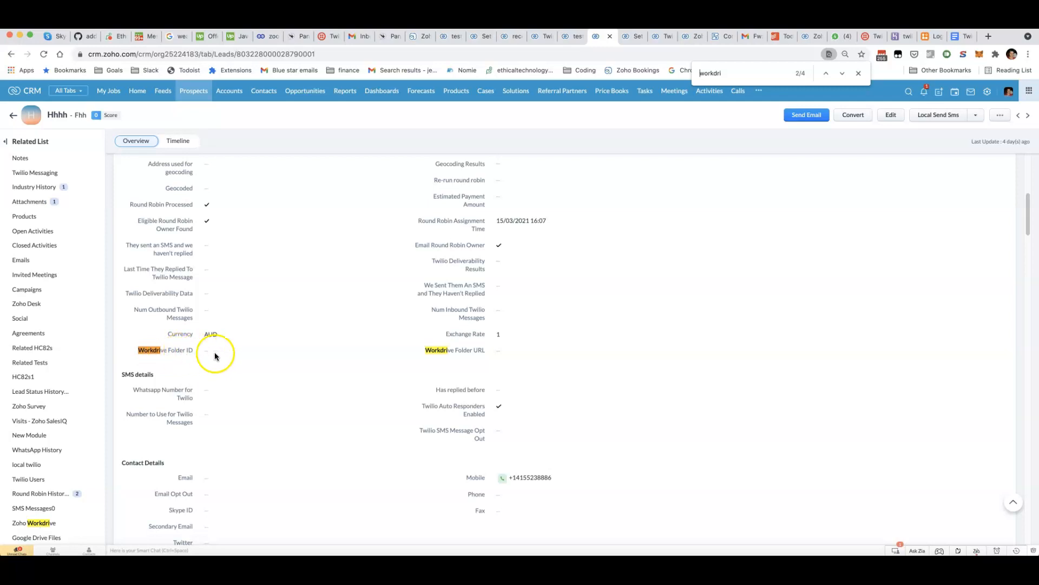
{"action": "mouse_move", "coordinate": [225, 351]}
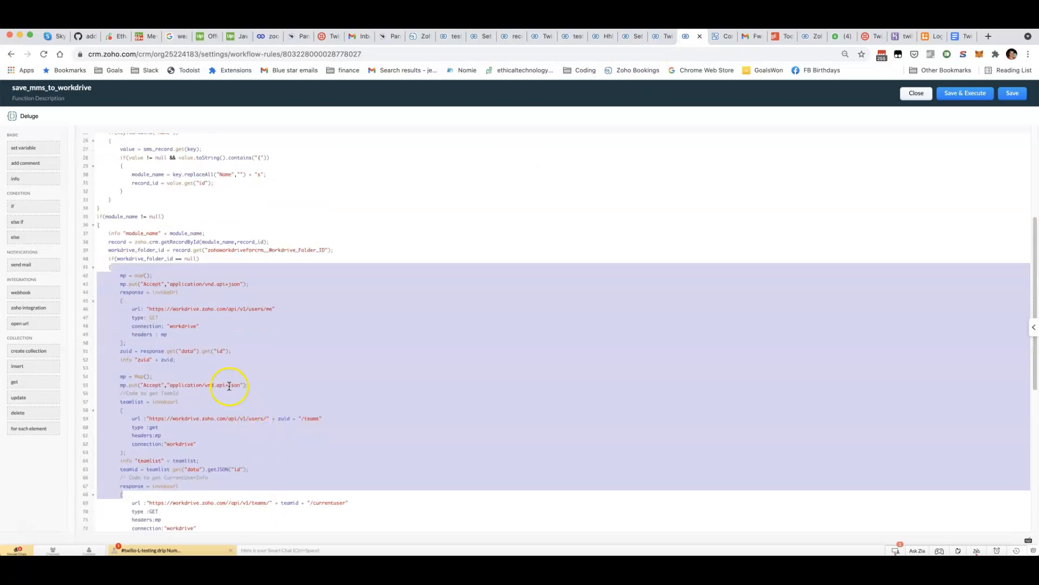
{"action": "mouse_move", "coordinate": [575, 35]}
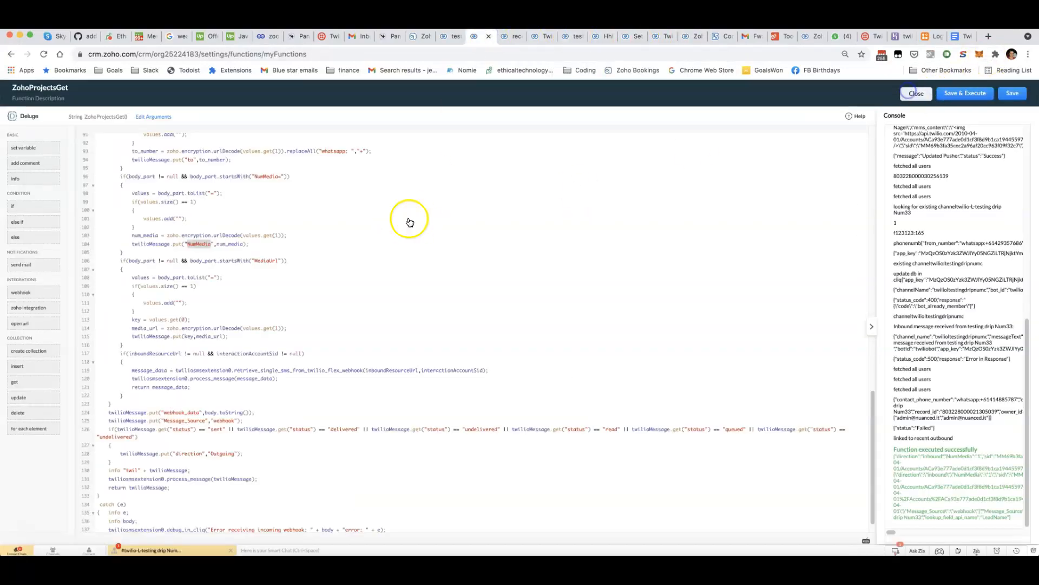
- Leave the ZohoProjectsGet function editor, discarding its unsaved changes
{"action": "left_click", "coordinate": [915, 93]}
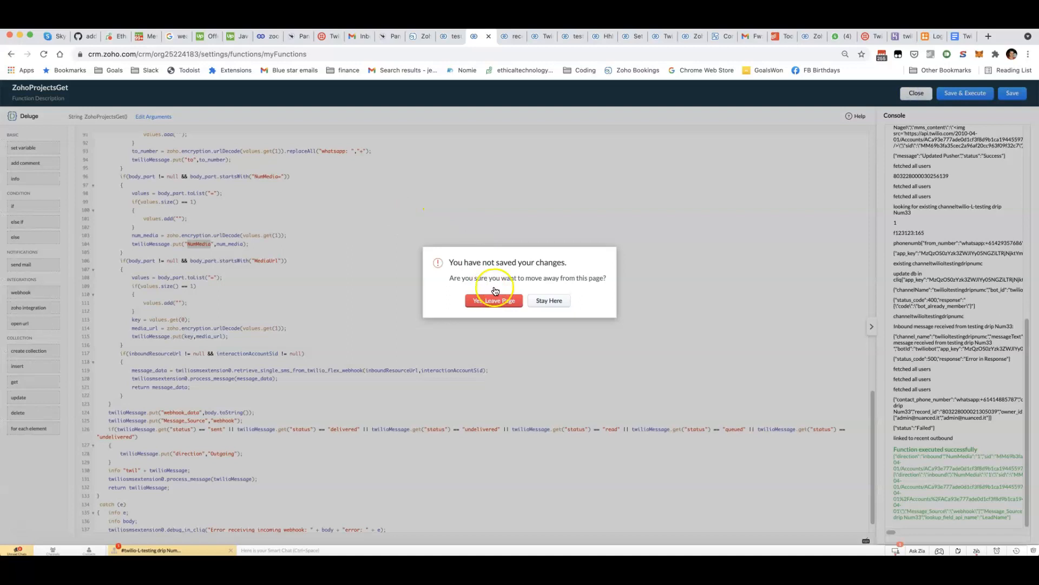
{"action": "left_click", "coordinate": [494, 300]}
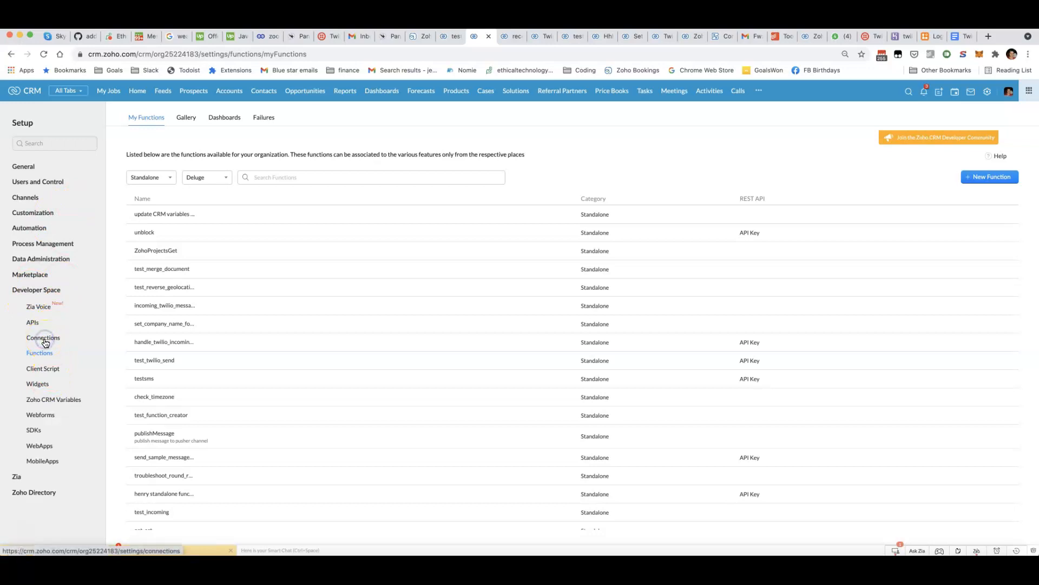
- Open Connections, start adding a connection, and search the service catalogue for 'oa'
{"action": "left_click", "coordinate": [43, 337]}
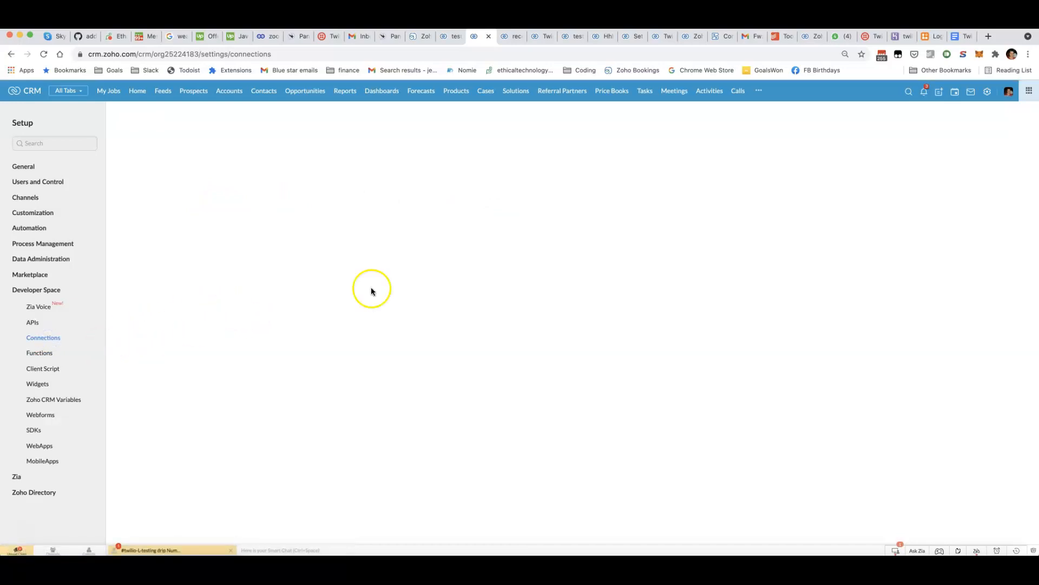
{"action": "mouse_move", "coordinate": [278, 295]}
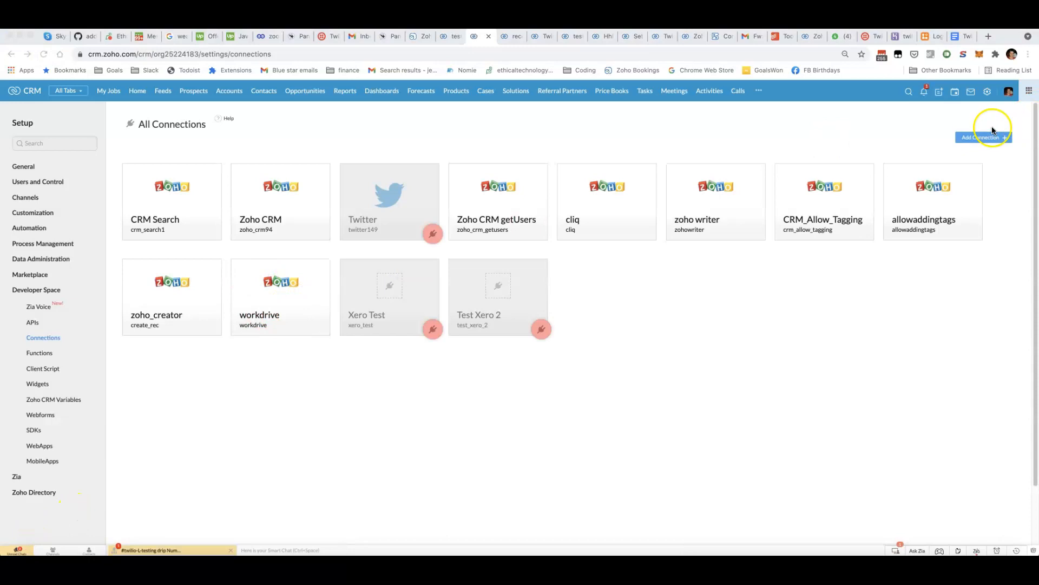
{"action": "left_click", "coordinate": [983, 137]}
{"action": "type", "text": "zoh"}
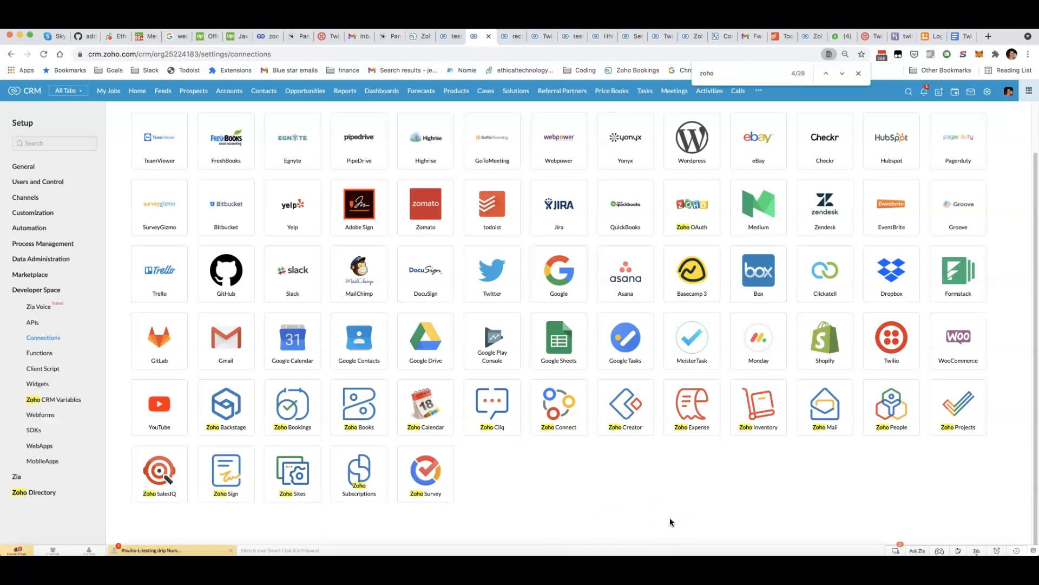
{"action": "type", "text": "oa"}
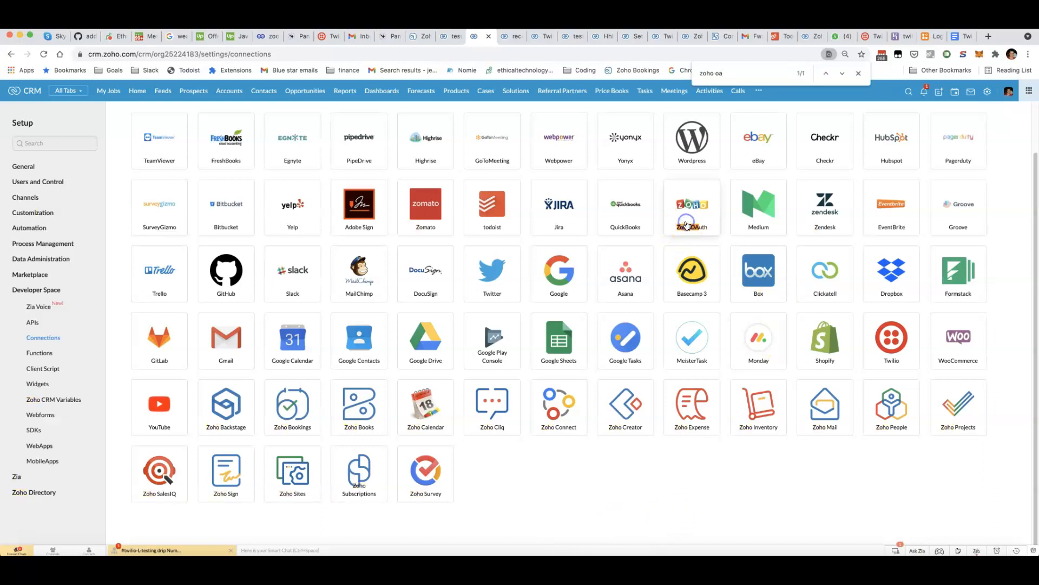
- Pick Zoho OAuth, use workdrive2 as name and link name, grant WorkDrive scopes, and create it
{"action": "left_click", "coordinate": [692, 206]}
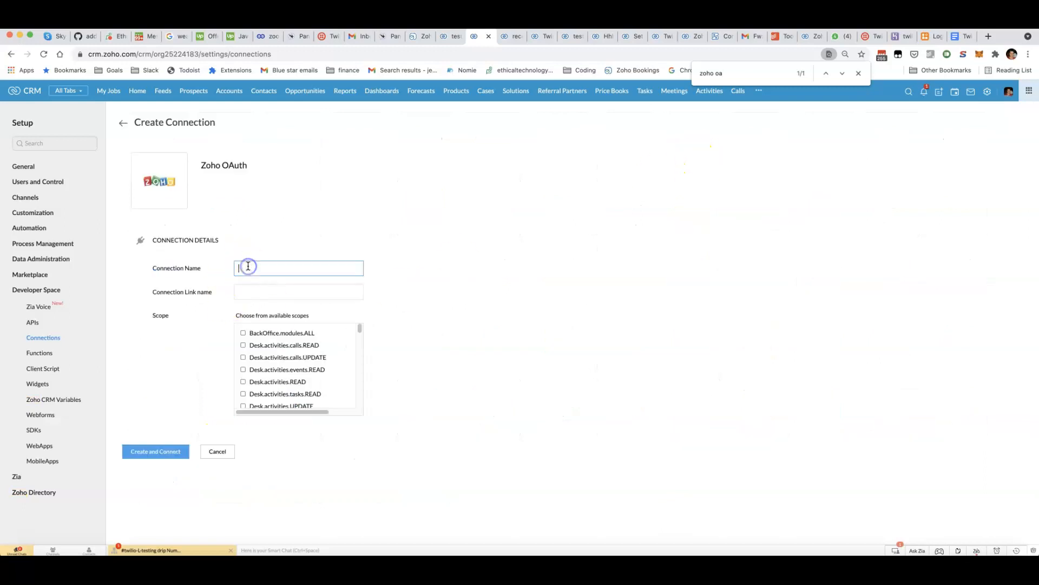
{"action": "type", "text": "workdrive2"}
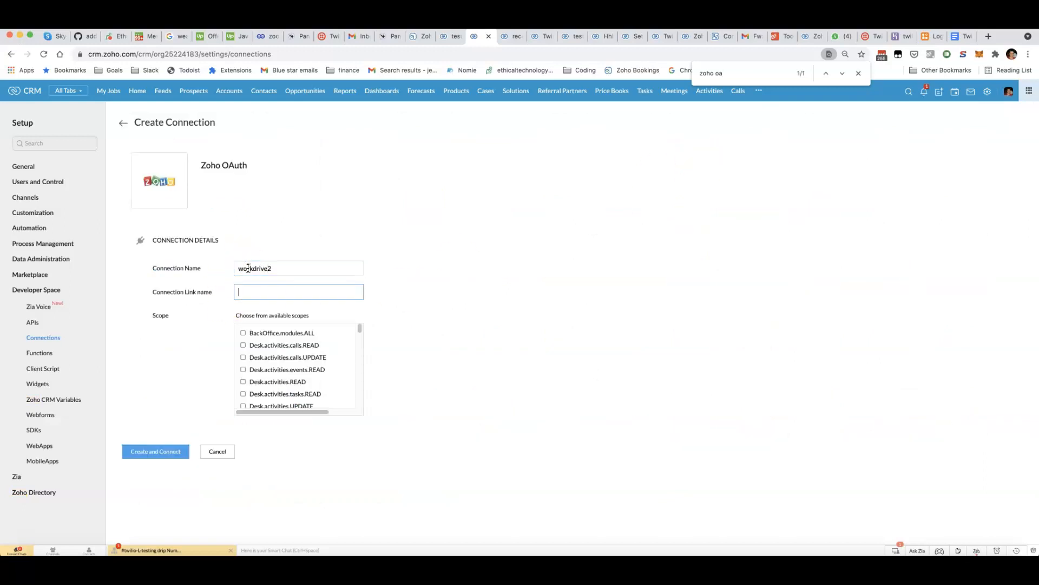
{"action": "type", "text": "workdrive2"}
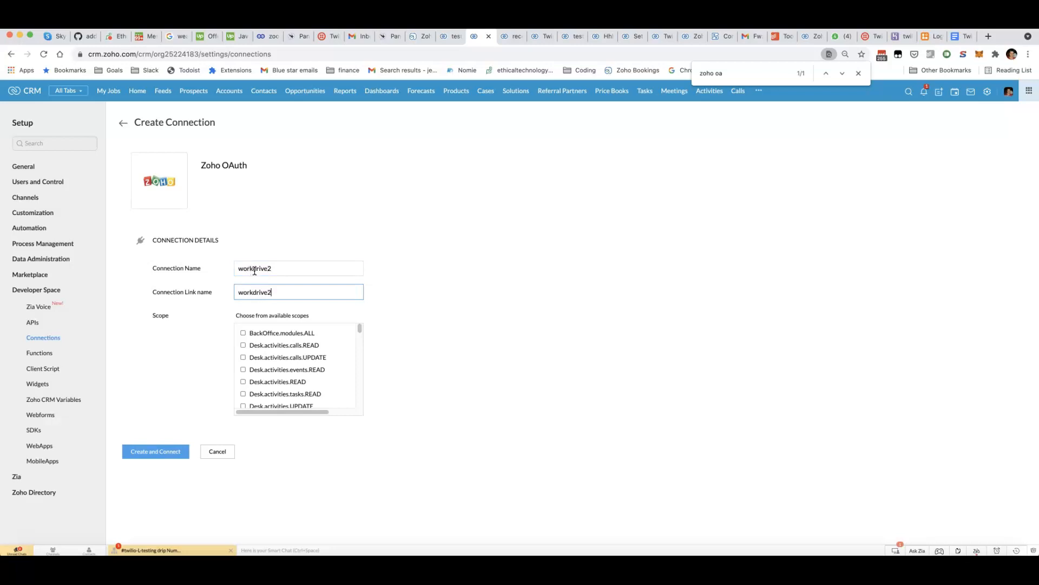
{"action": "scroll", "scroll_direction": "down", "scroll_amount": 3}
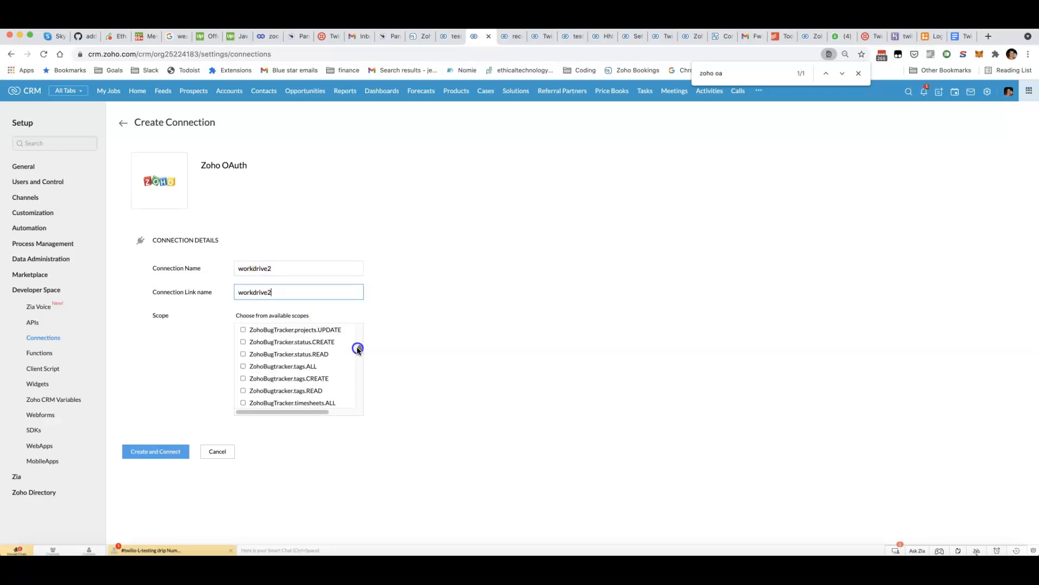
{"action": "scroll", "scroll_direction": "down", "scroll_amount": 3}
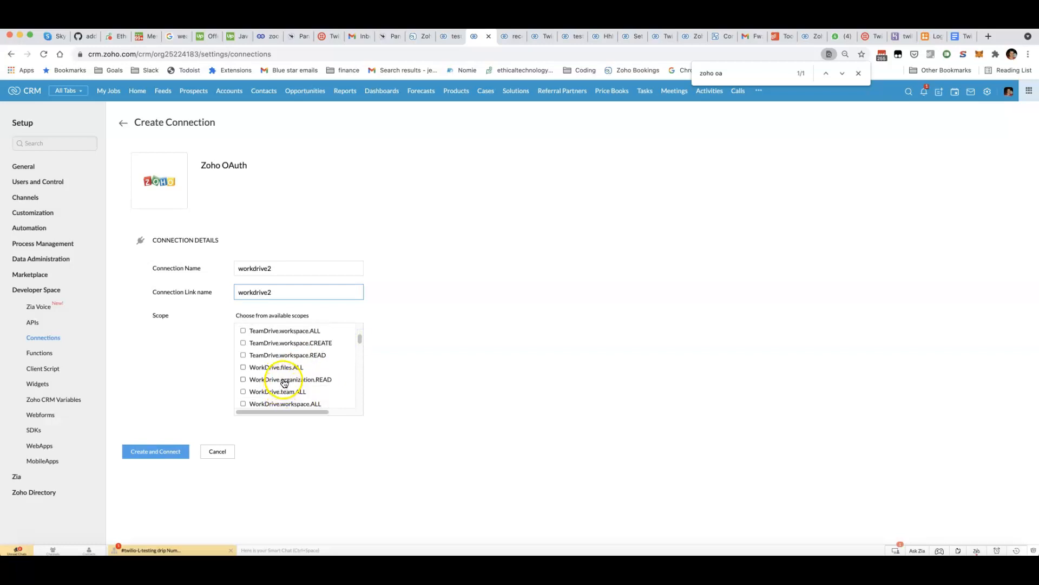
{"action": "left_click", "coordinate": [243, 379]}
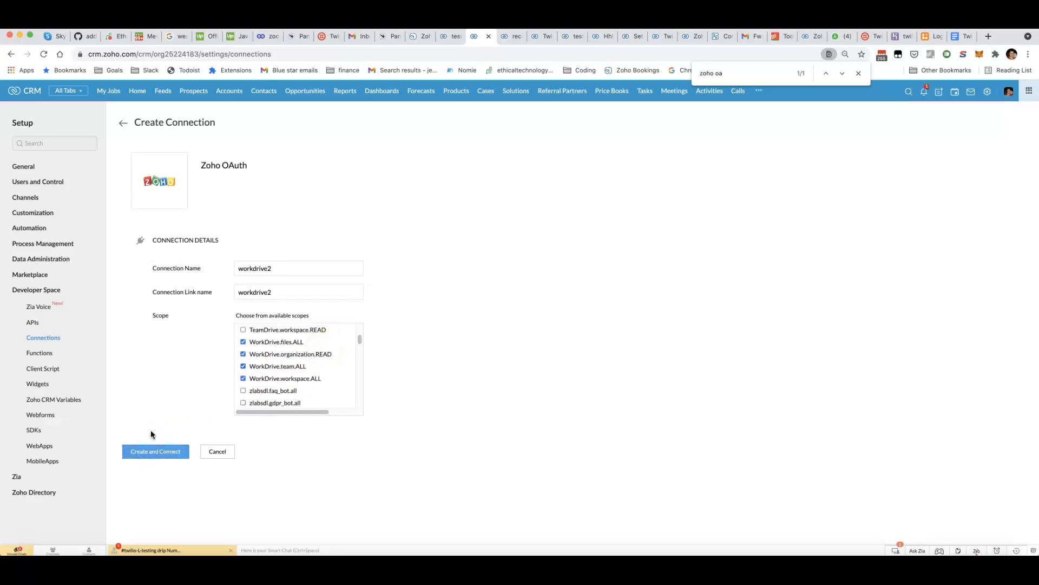
{"action": "left_click", "coordinate": [155, 451]}
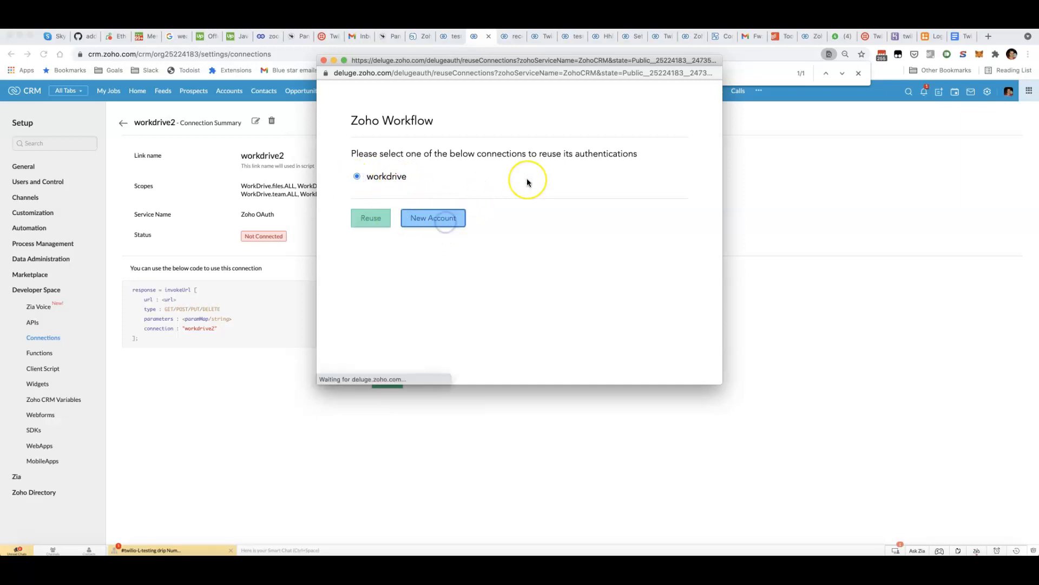
- Authorise workdrive2 with a new account, copy its connection name, and return to Functions
{"action": "left_click", "coordinate": [433, 217]}
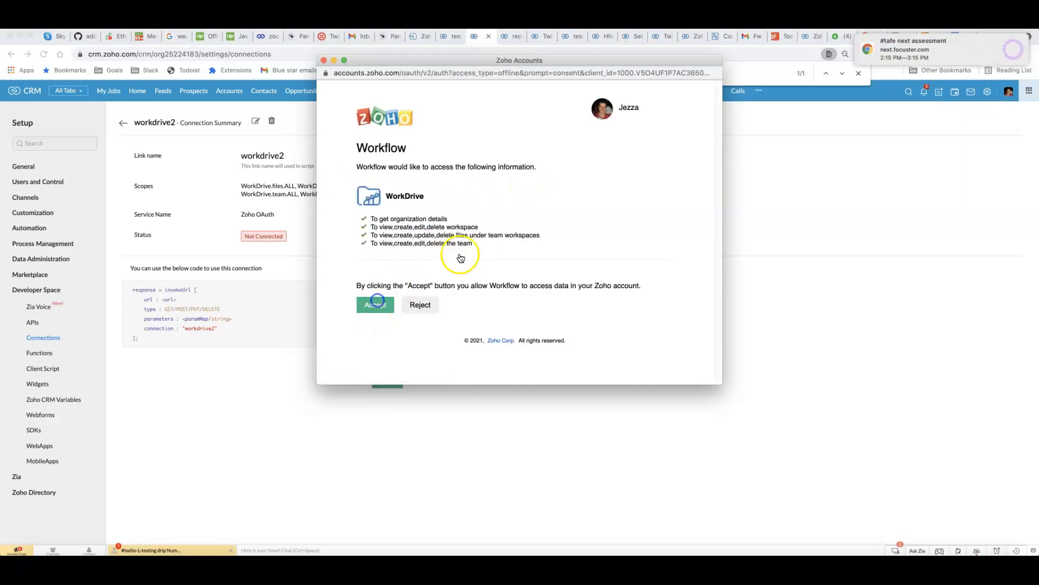
{"action": "left_click", "coordinate": [375, 304]}
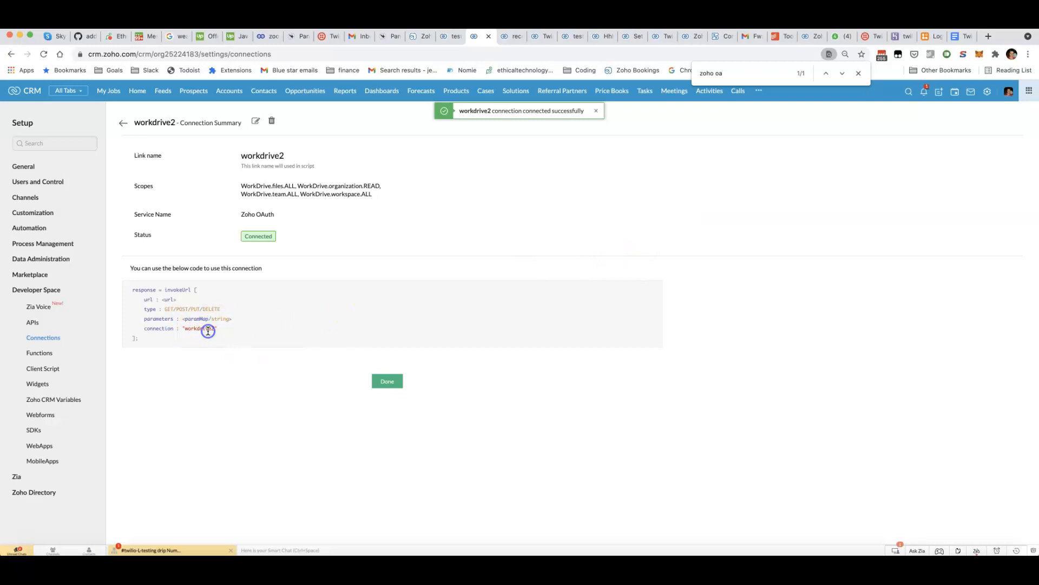
{"action": "double_click", "coordinate": [199, 328]}
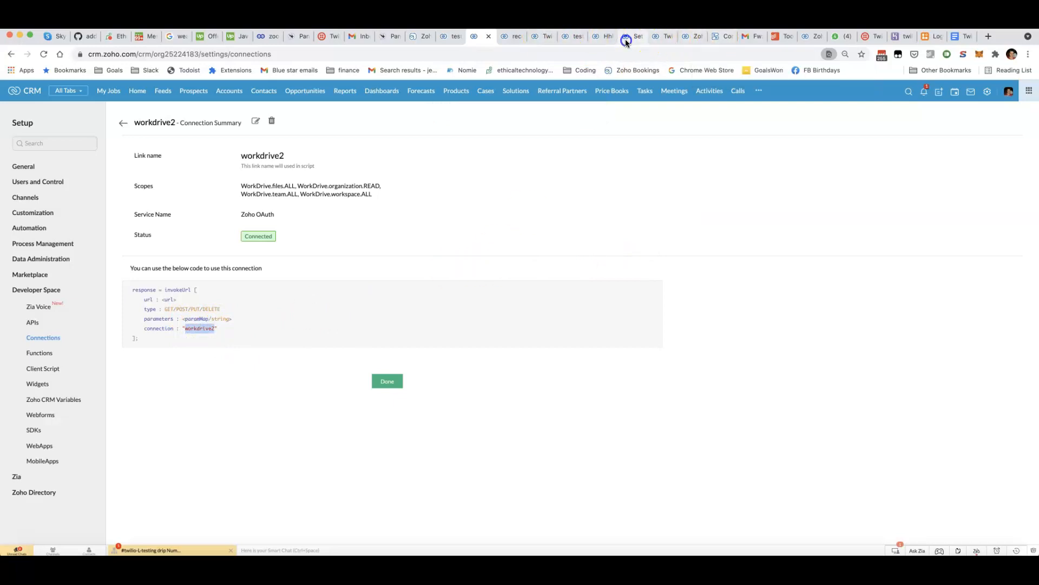
{"action": "left_click", "coordinate": [39, 353]}
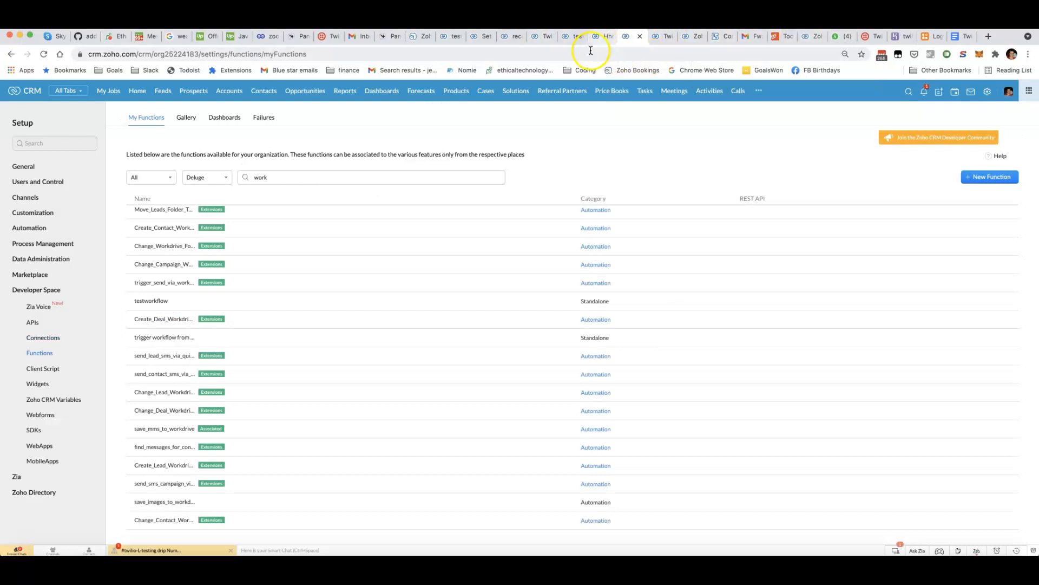
{"action": "left_click", "coordinate": [692, 36]}
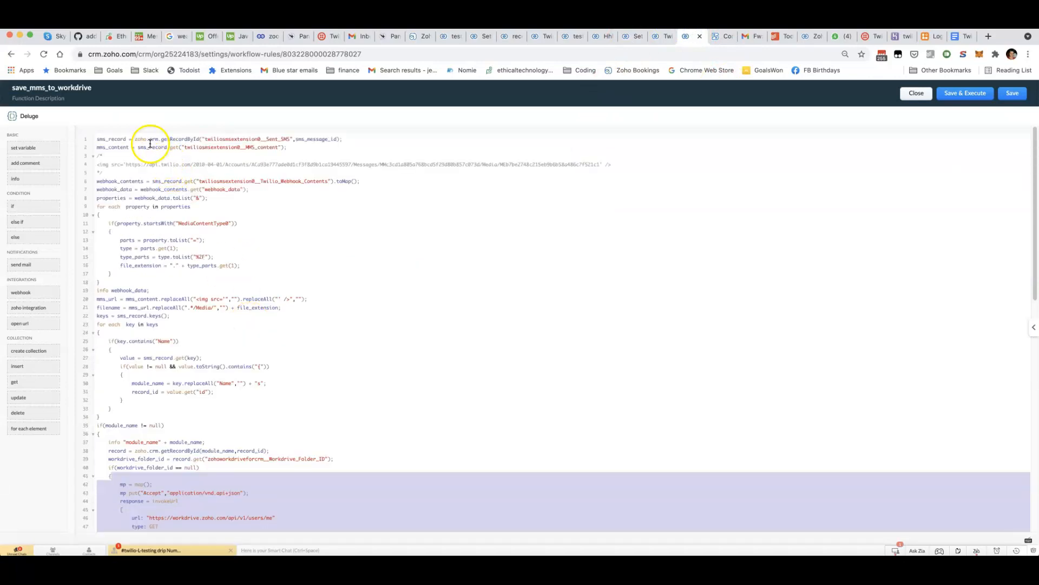
{"action": "scroll", "scroll_direction": "down", "scroll_amount": 3}
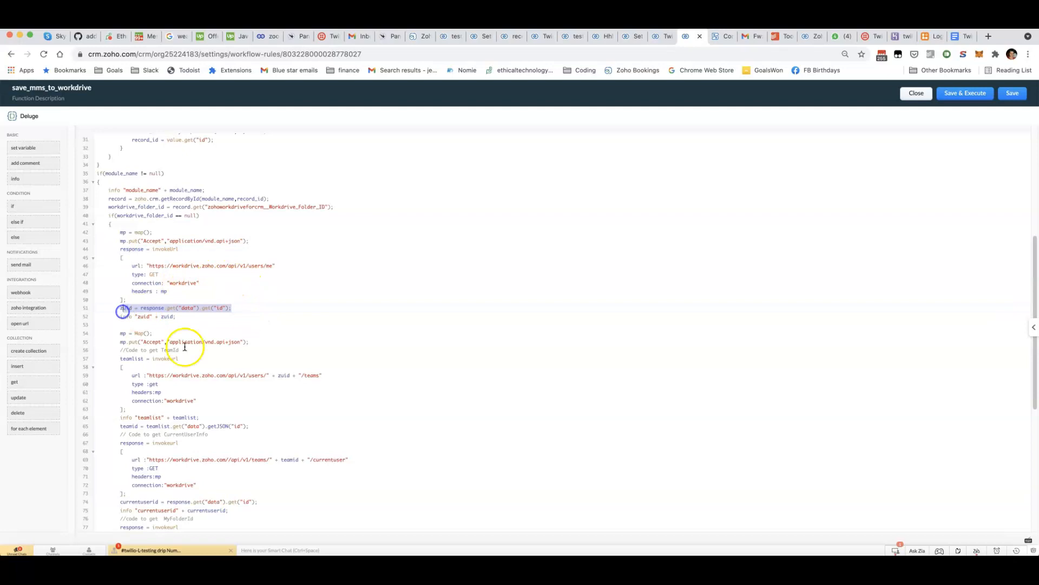
{"action": "scroll", "scroll_direction": "down", "scroll_amount": 3}
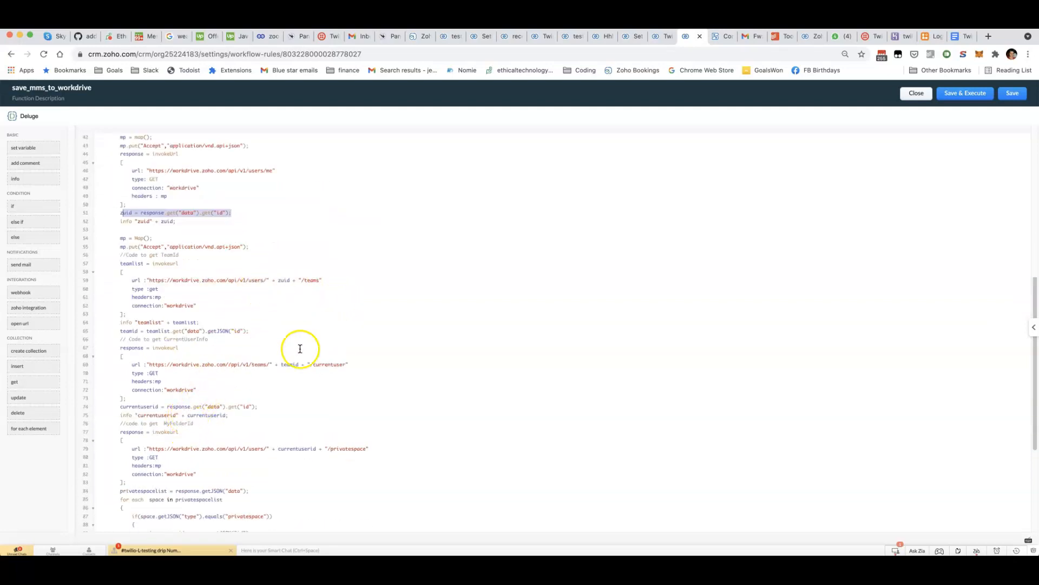
{"action": "mouse_move", "coordinate": [247, 330]}
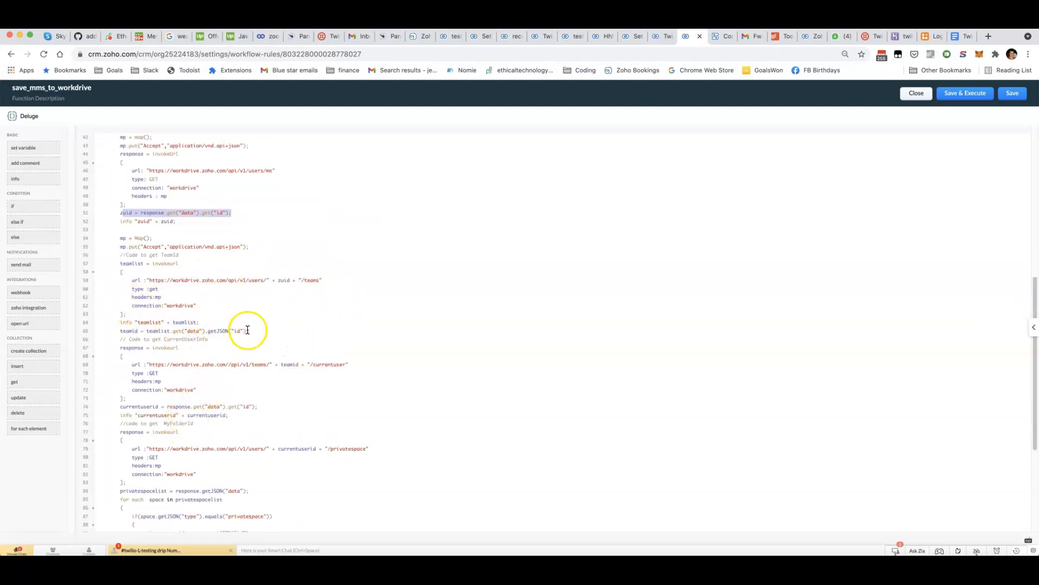
{"action": "scroll", "scroll_direction": "down", "scroll_amount": 3}
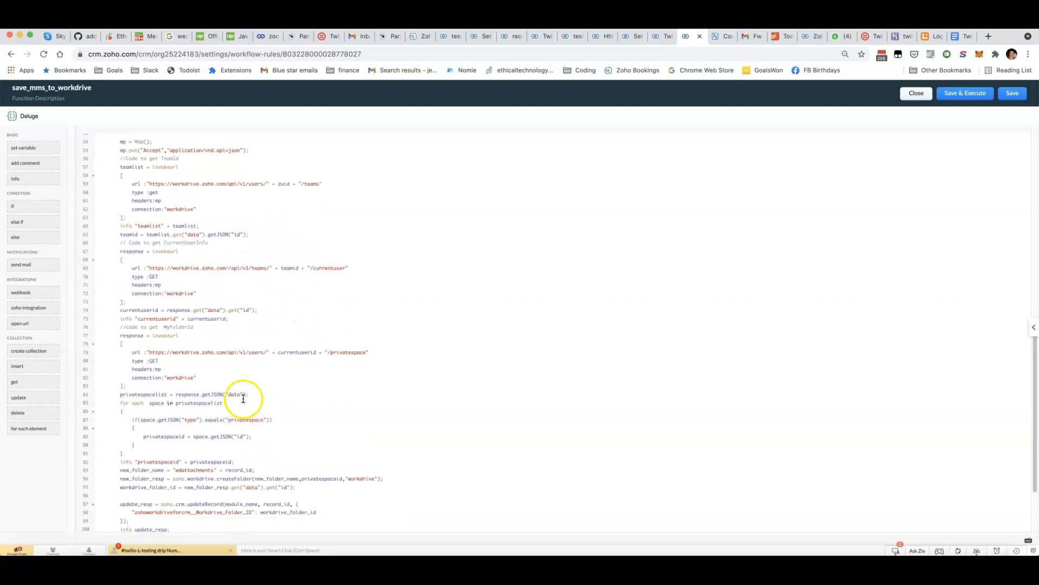
{"action": "mouse_move", "coordinate": [145, 310]}
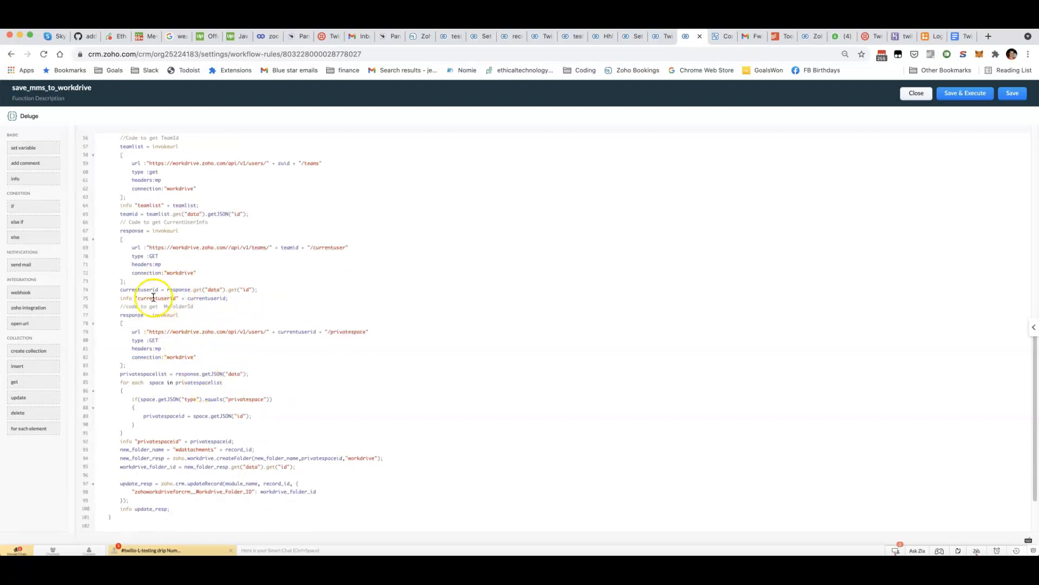
{"action": "left_click", "coordinate": [308, 332]}
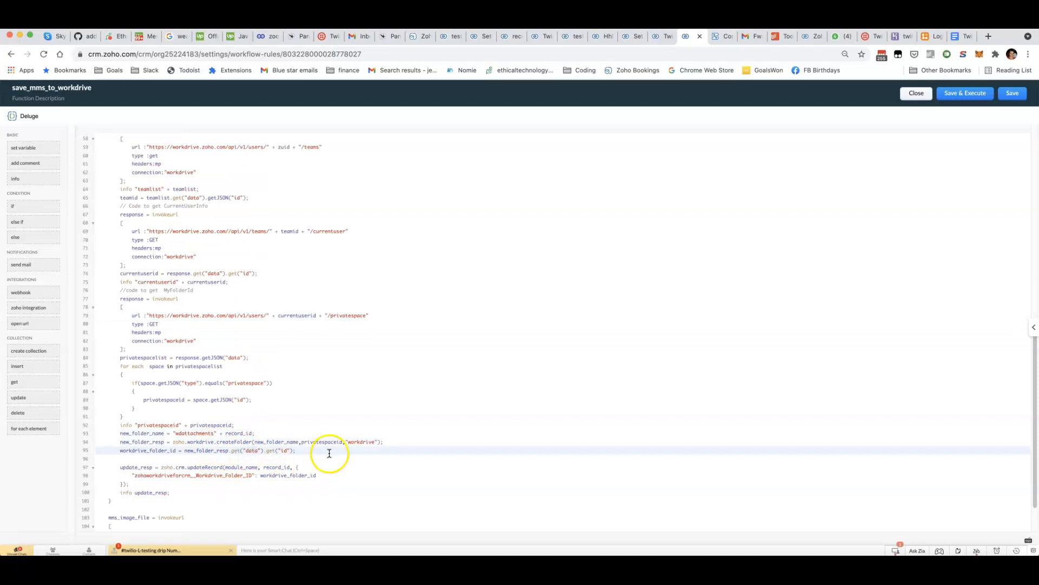
{"action": "mouse_move", "coordinate": [247, 440]}
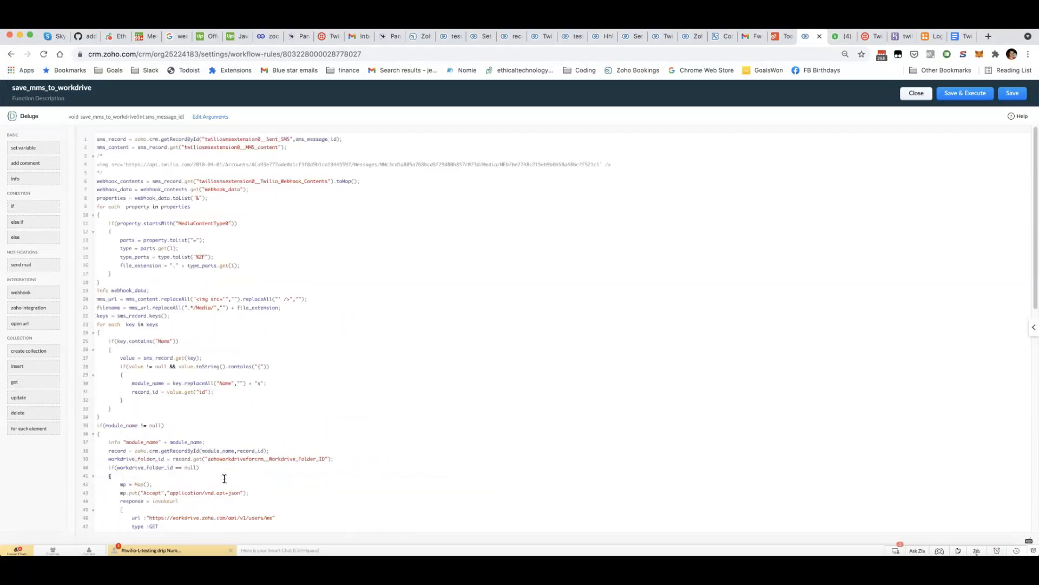
- Scroll through the save_mms_to_workdrive code, then close it to return to the functions list
{"action": "scroll", "scroll_direction": "down", "scroll_amount": 3}
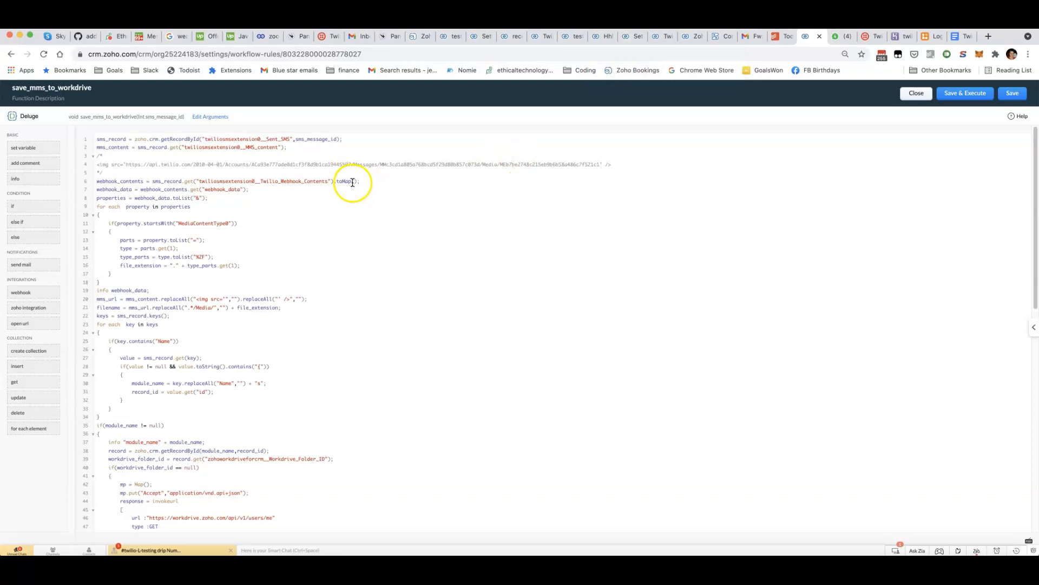
{"action": "left_click", "coordinate": [916, 93]}
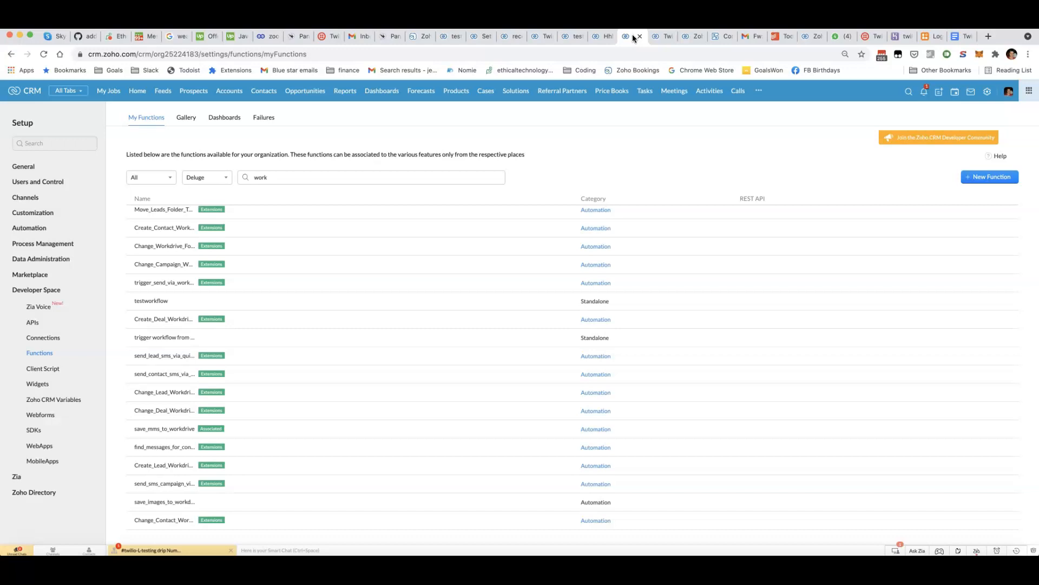
- Open the Twilio SMS Messages module by searching 'tw' in the modules menu
{"action": "left_click", "coordinate": [758, 91]}
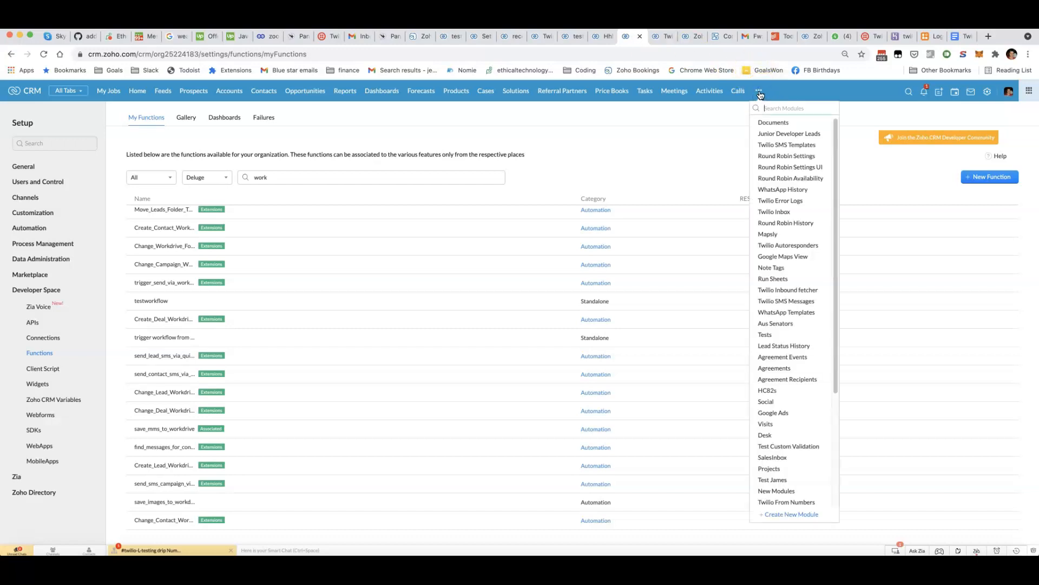
{"action": "type", "text": "tw"}
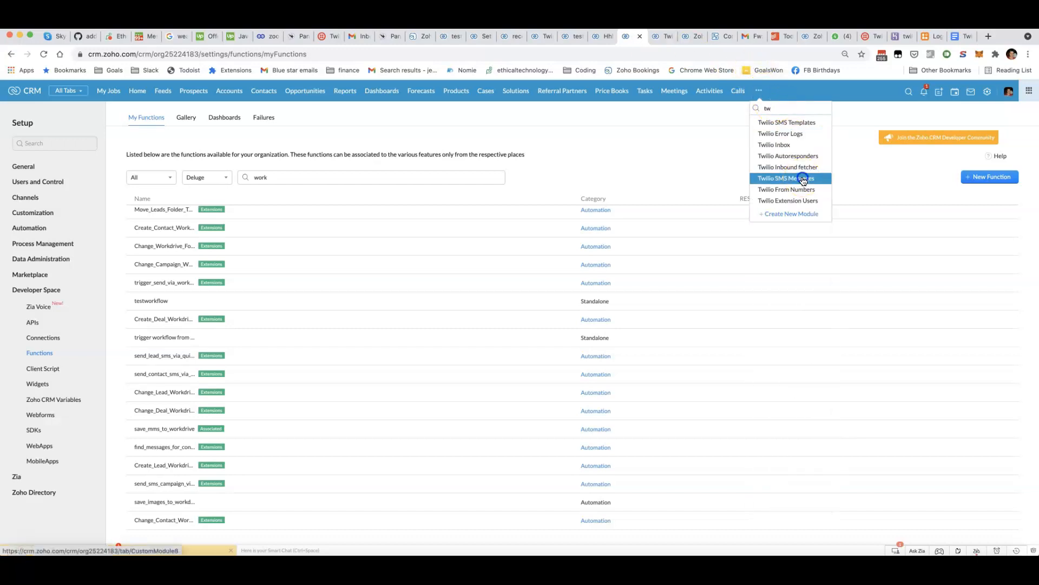
{"action": "left_click", "coordinate": [786, 178]}
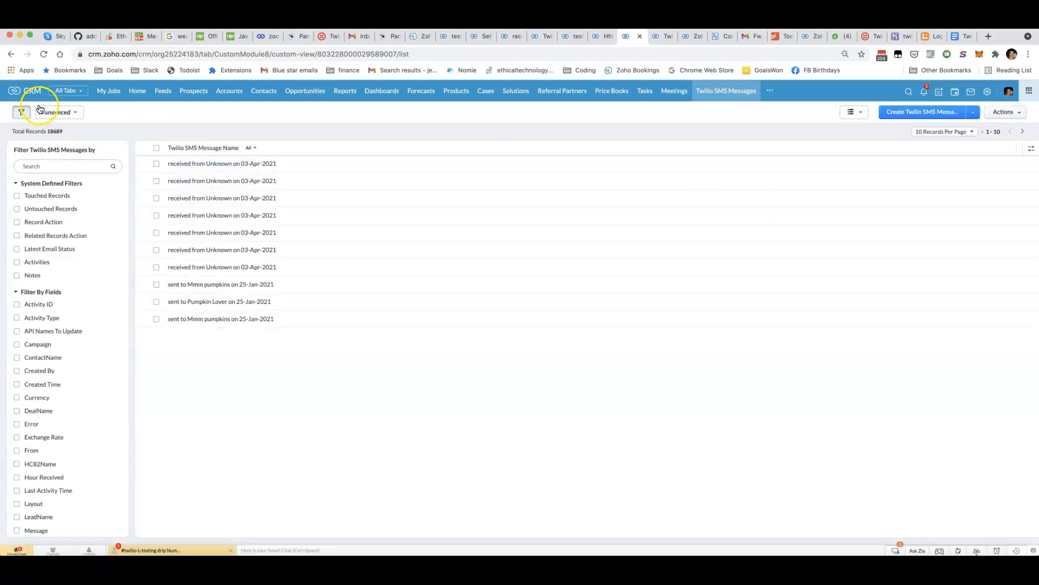
- Switch to All Twilio SMS Messages and open the newest inbound testing drip Num33 record
{"action": "left_click", "coordinate": [58, 112]}
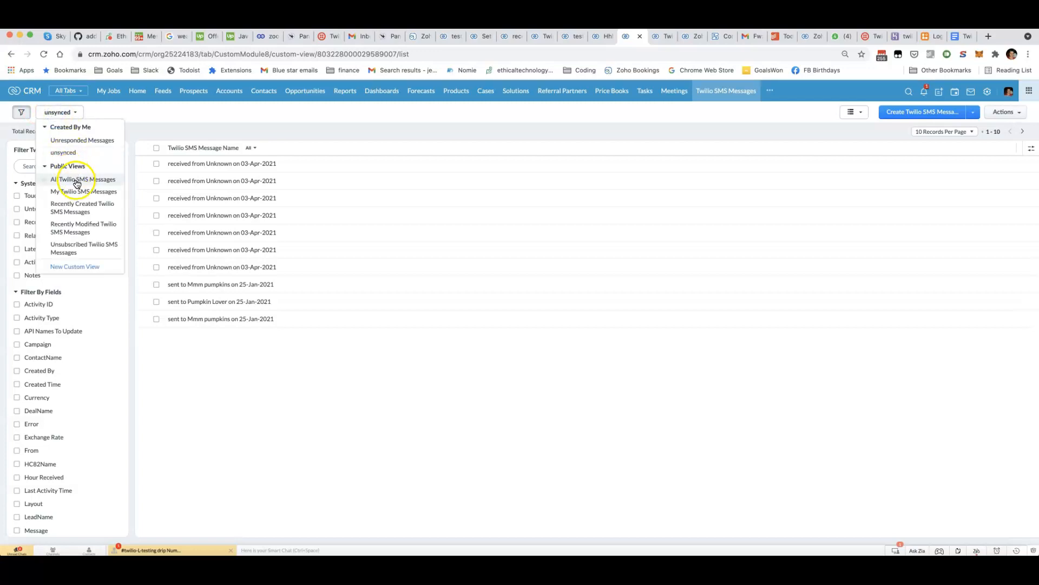
{"action": "left_click", "coordinate": [83, 179]}
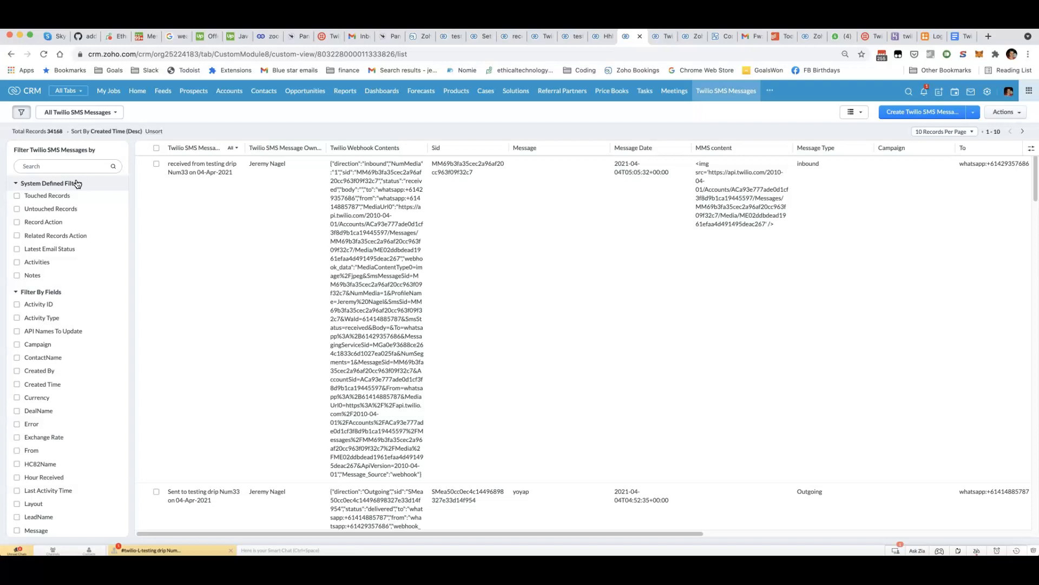
{"action": "mouse_move", "coordinate": [308, 214]}
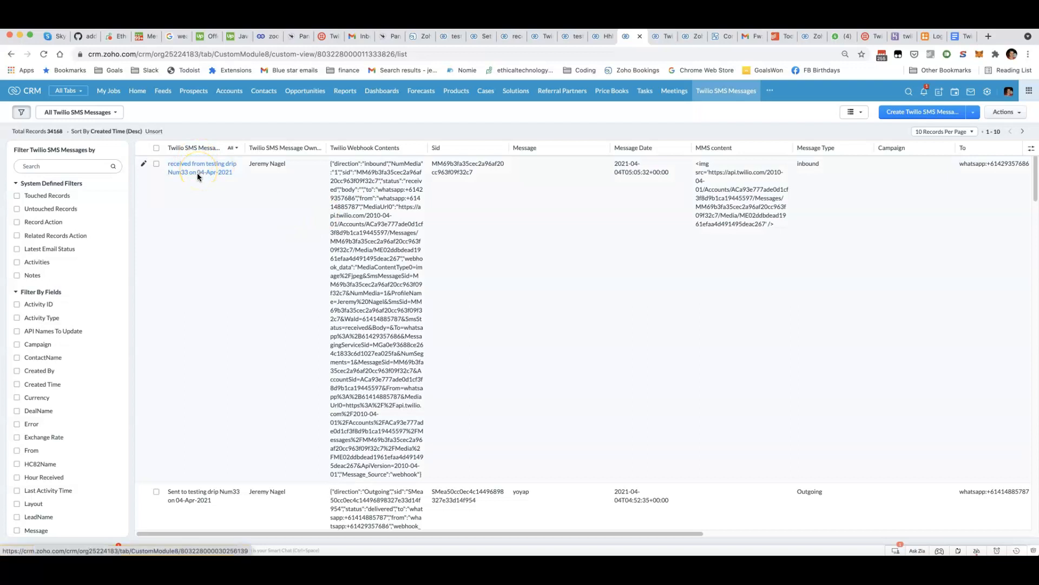
{"action": "left_click", "coordinate": [202, 168]}
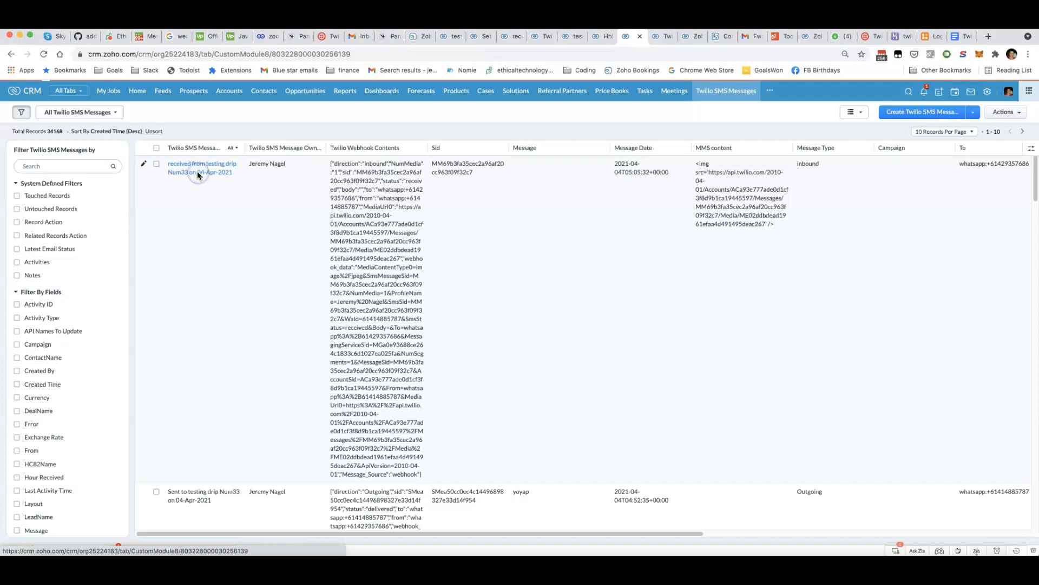
{"action": "left_click", "coordinate": [202, 168]}
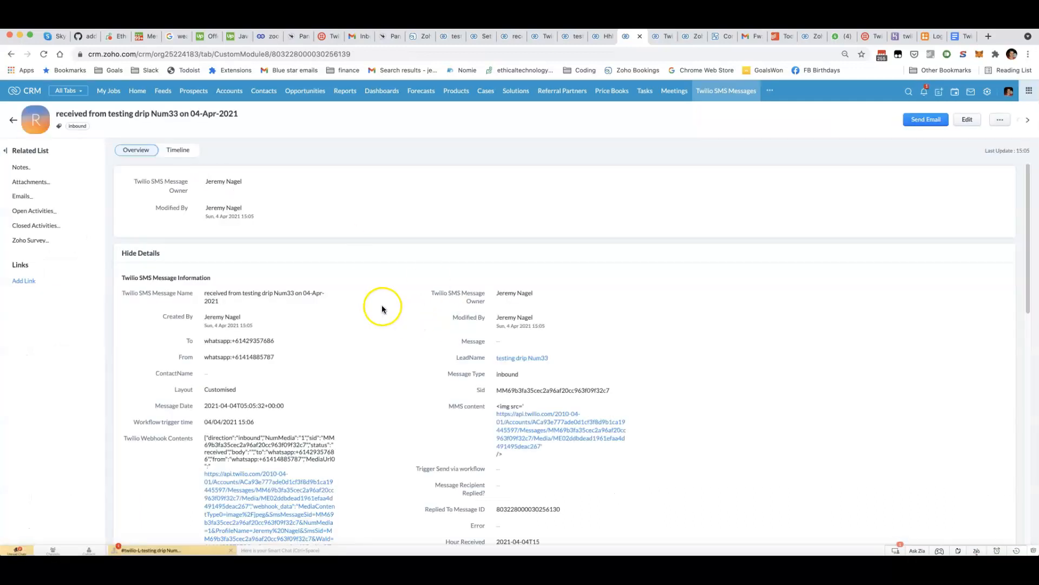
{"action": "scroll", "scroll_direction": "down", "scroll_amount": 3}
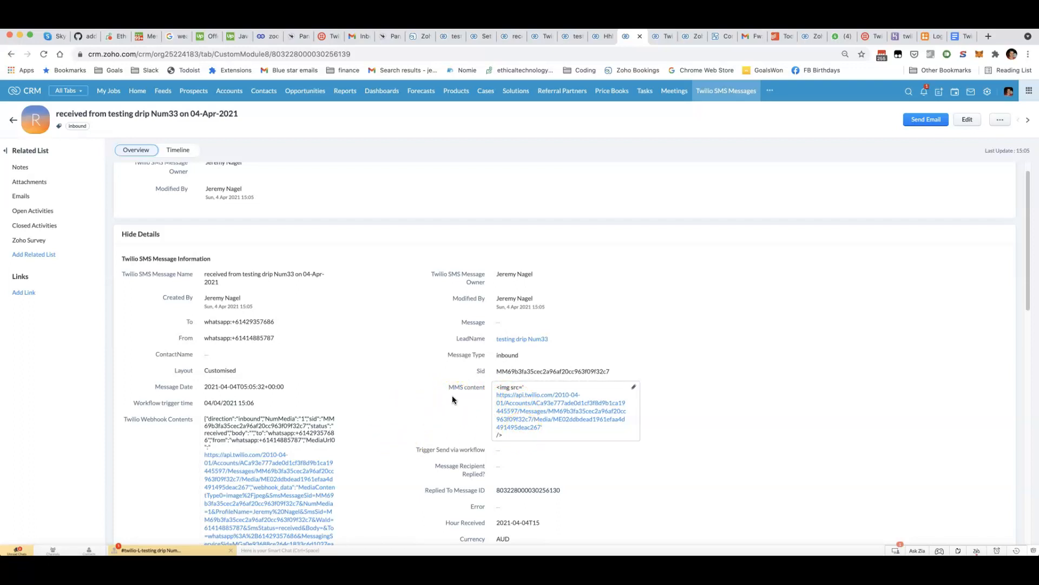
{"action": "mouse_move", "coordinate": [955, 324]}
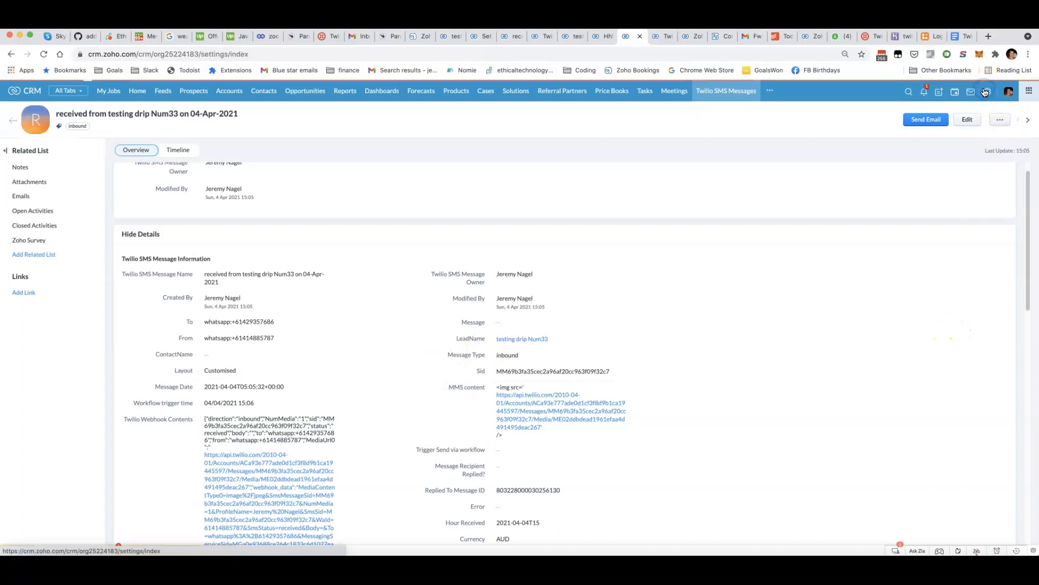
- Go to Setup > Workflow Rules and start creating a new rule
{"action": "left_click", "coordinate": [987, 91]}
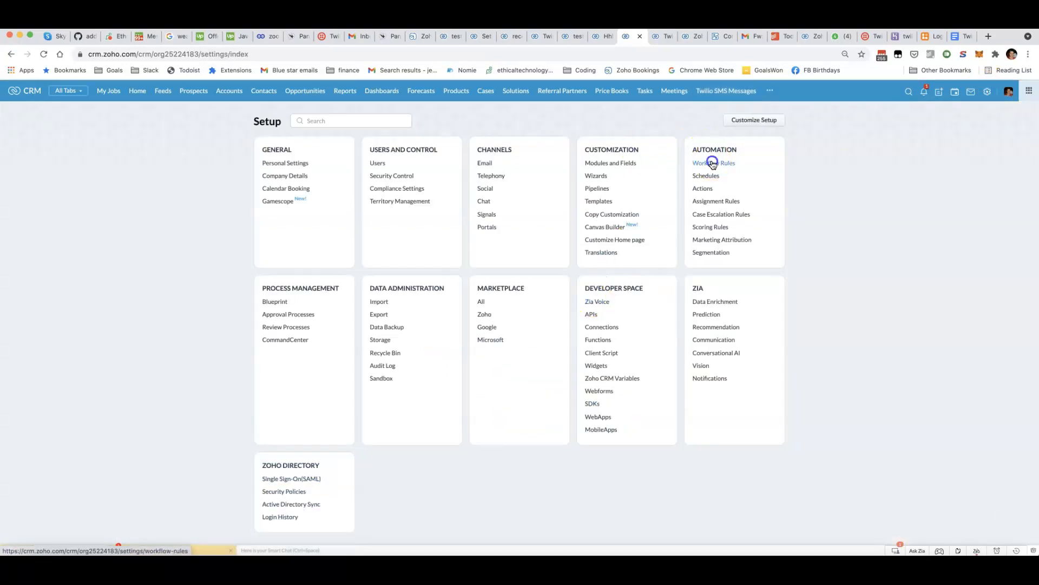
{"action": "left_click", "coordinate": [714, 163]}
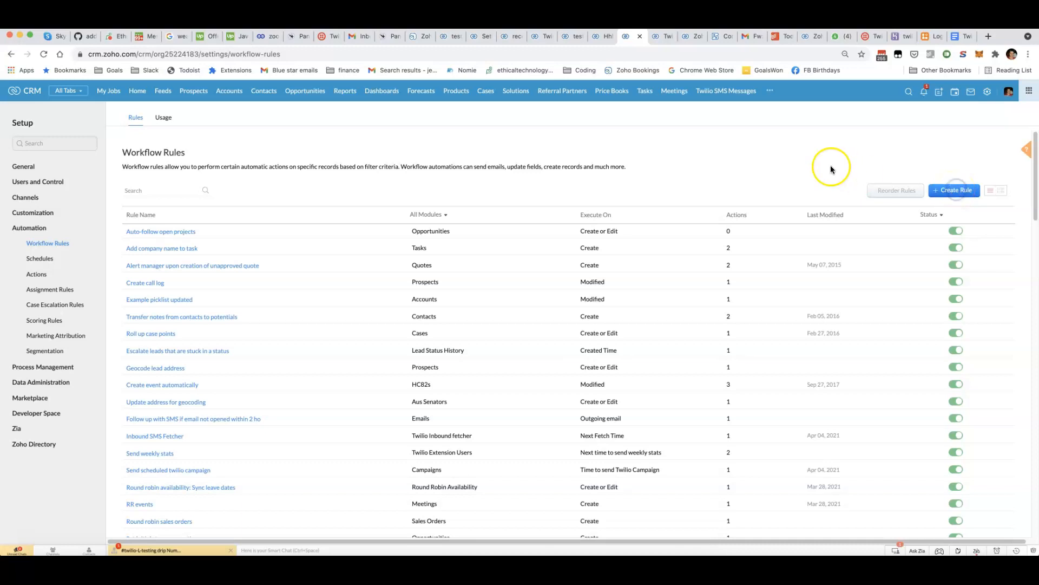
{"action": "left_click", "coordinate": [954, 190]}
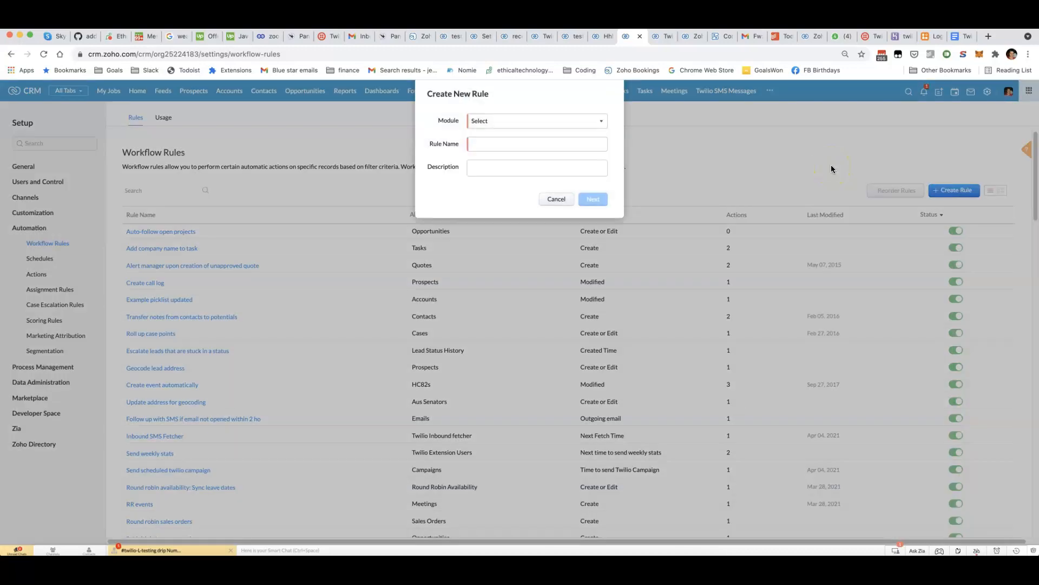
{"action": "mouse_move", "coordinate": [596, 123]}
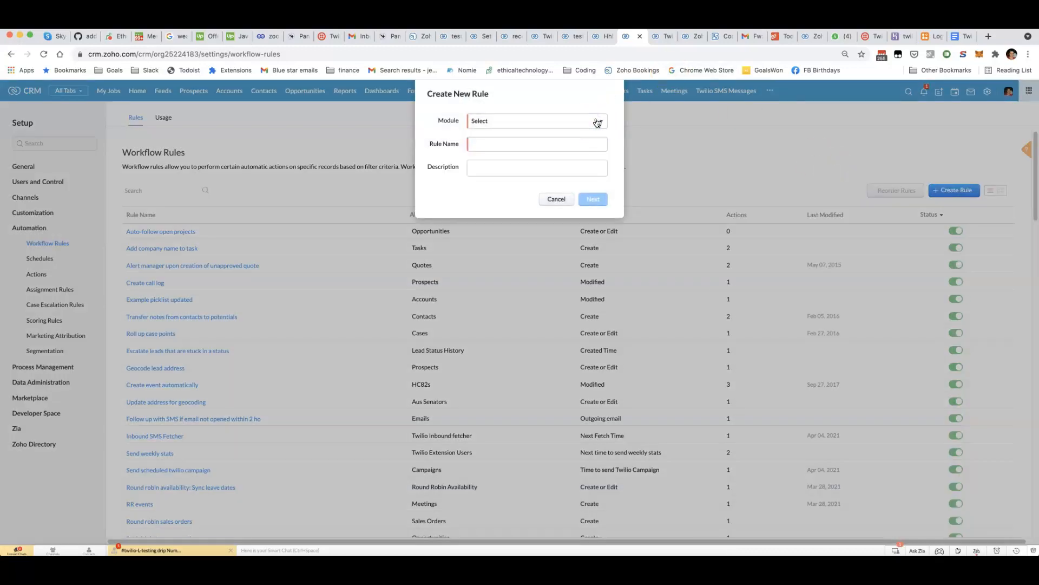
- Choose Twilio SMS Messages, name the rule 'store mms message in workdrive', and continue
{"action": "left_click", "coordinate": [534, 120]}
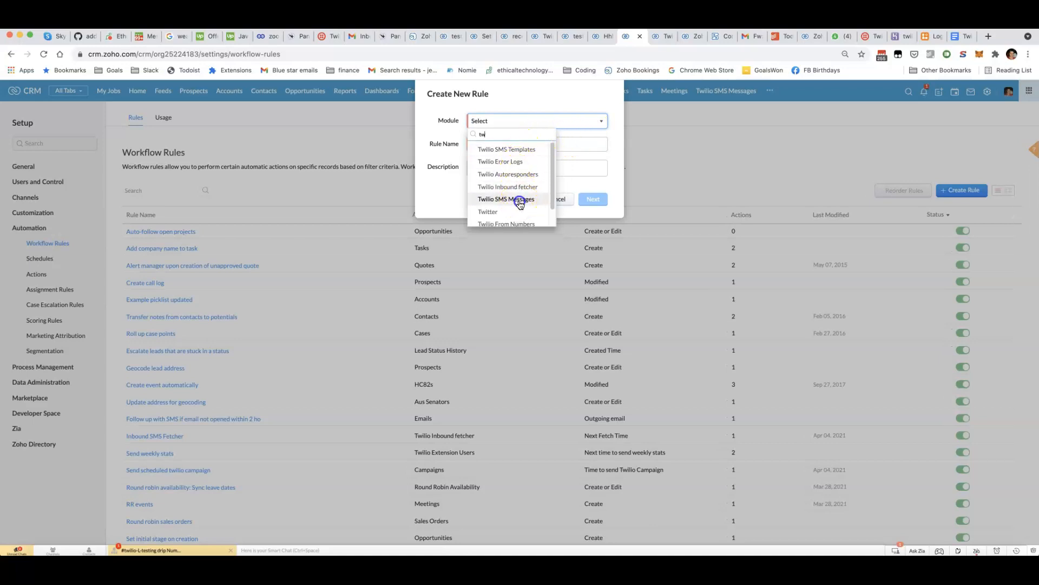
{"action": "left_click", "coordinate": [511, 198]}
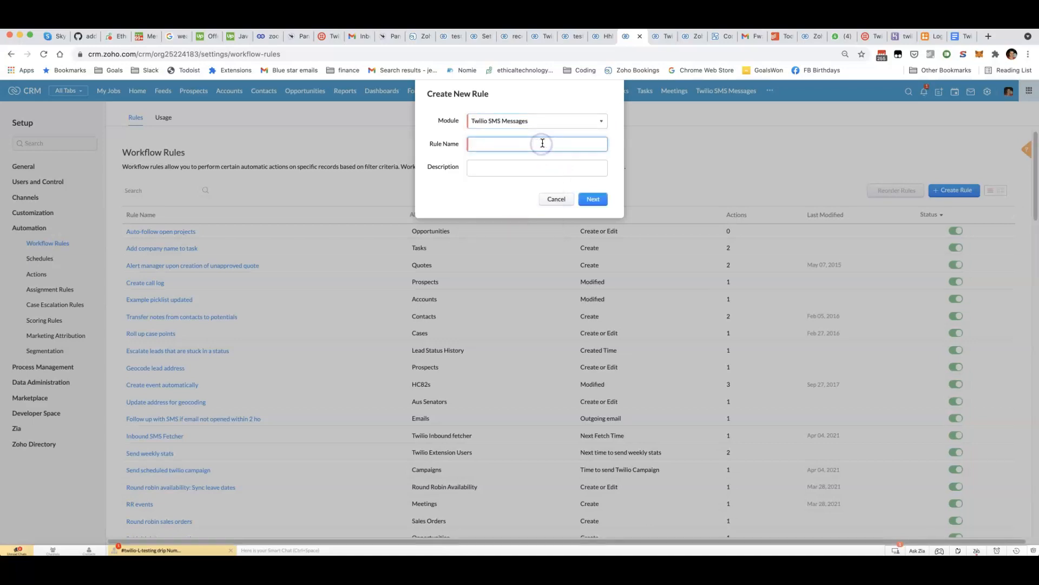
{"action": "type", "text": "mms"}
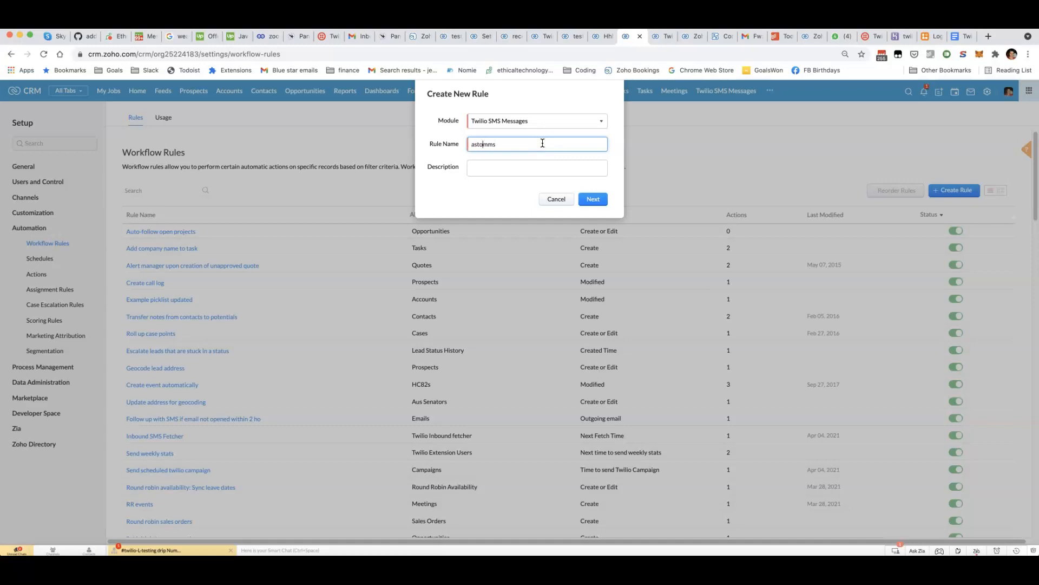
{"action": "type", "text": "store mms"}
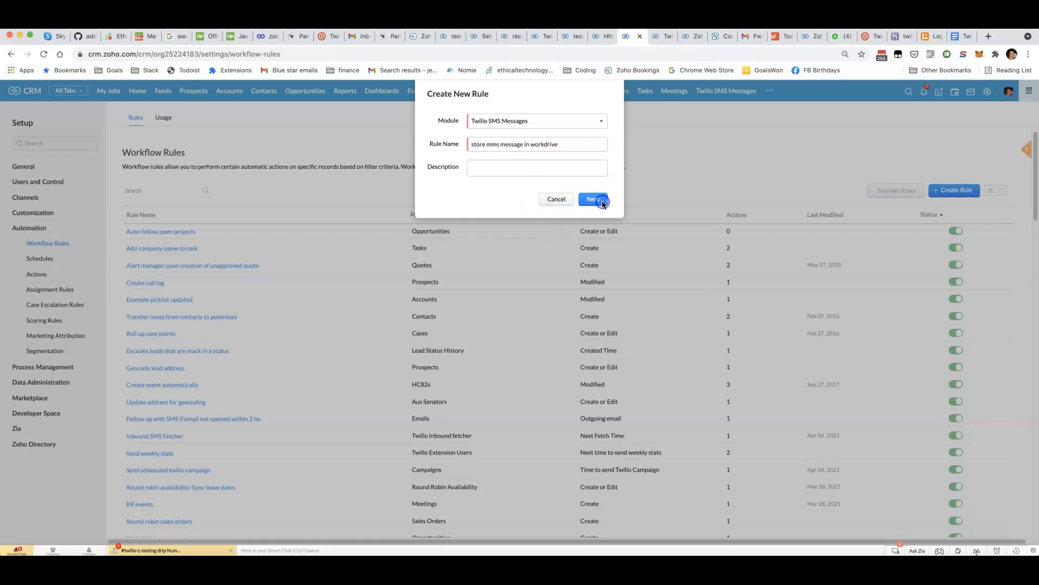
{"action": "left_click", "coordinate": [594, 199]}
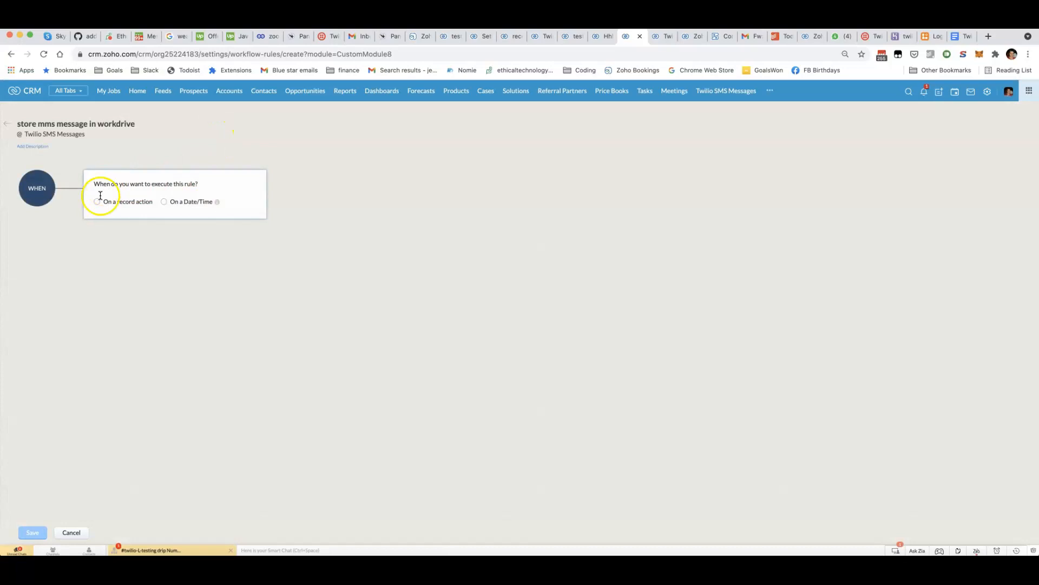
- Trigger the rule on record creation with the condition MMS content is not empty
{"action": "left_click", "coordinate": [98, 202]}
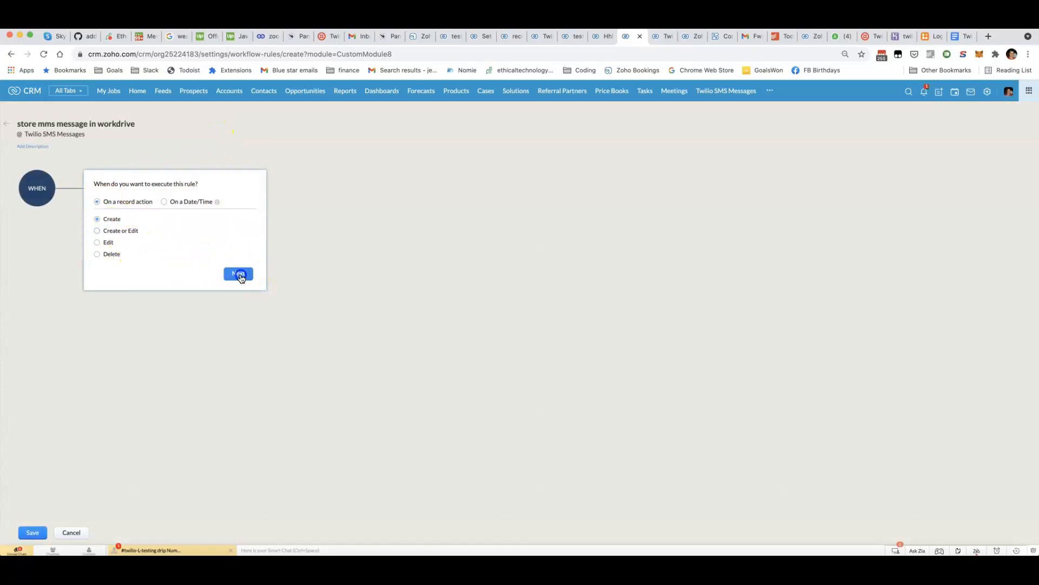
{"action": "left_click", "coordinate": [237, 274]}
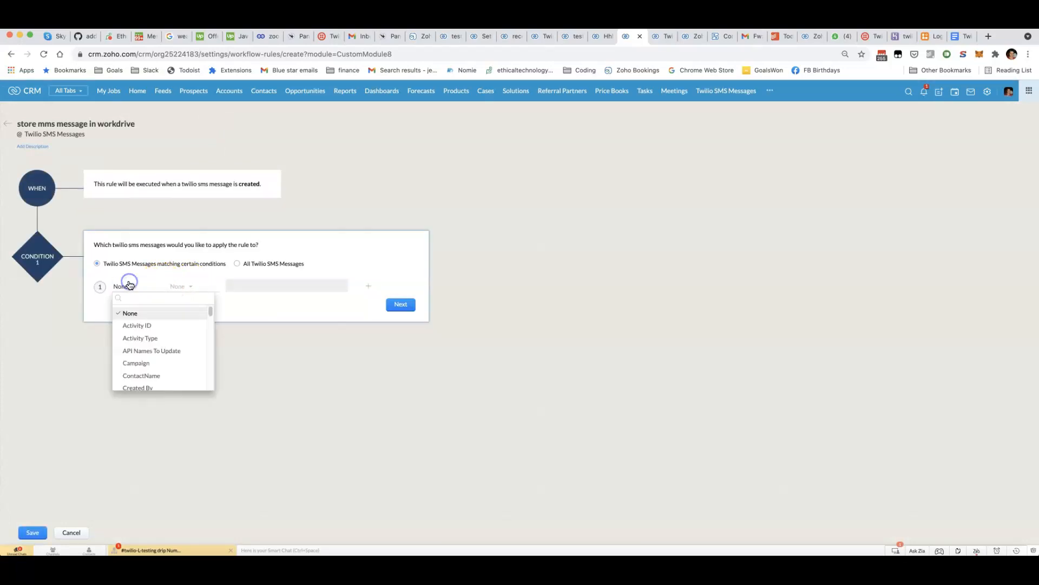
{"action": "type", "text": "ms"}
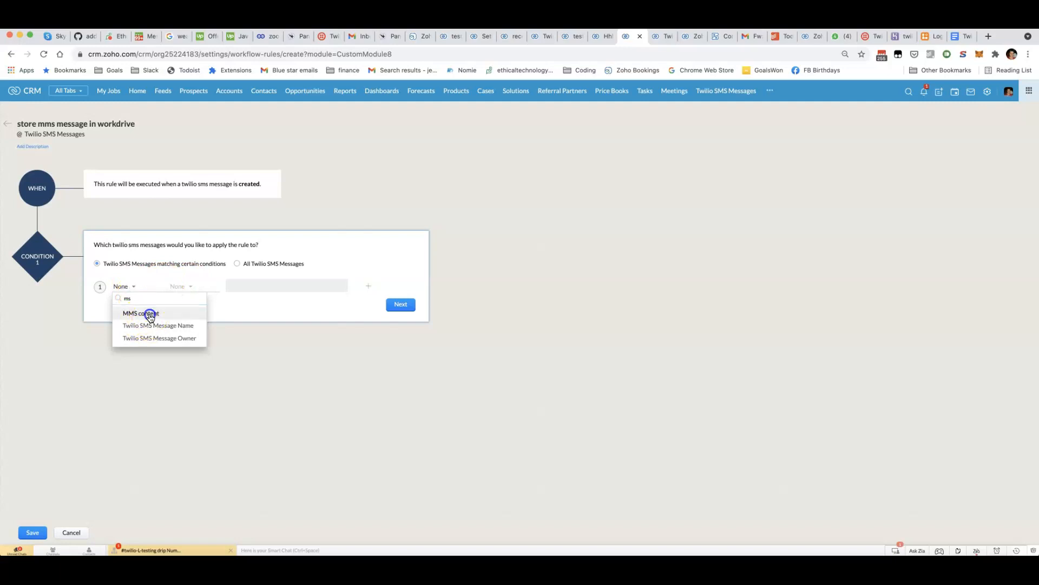
{"action": "left_click", "coordinate": [139, 313]}
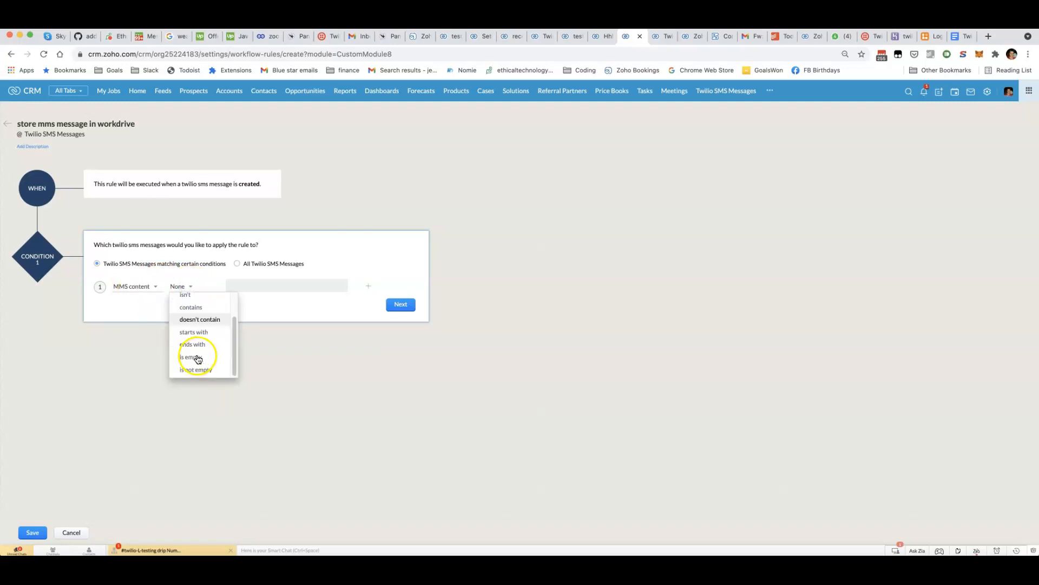
{"action": "left_click", "coordinate": [191, 357]}
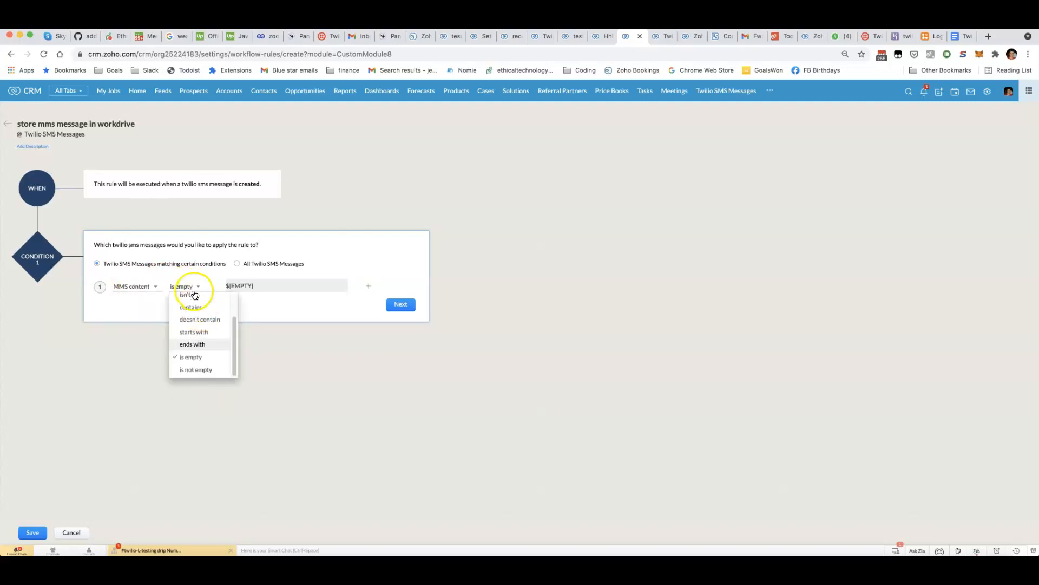
{"action": "left_click", "coordinate": [196, 369]}
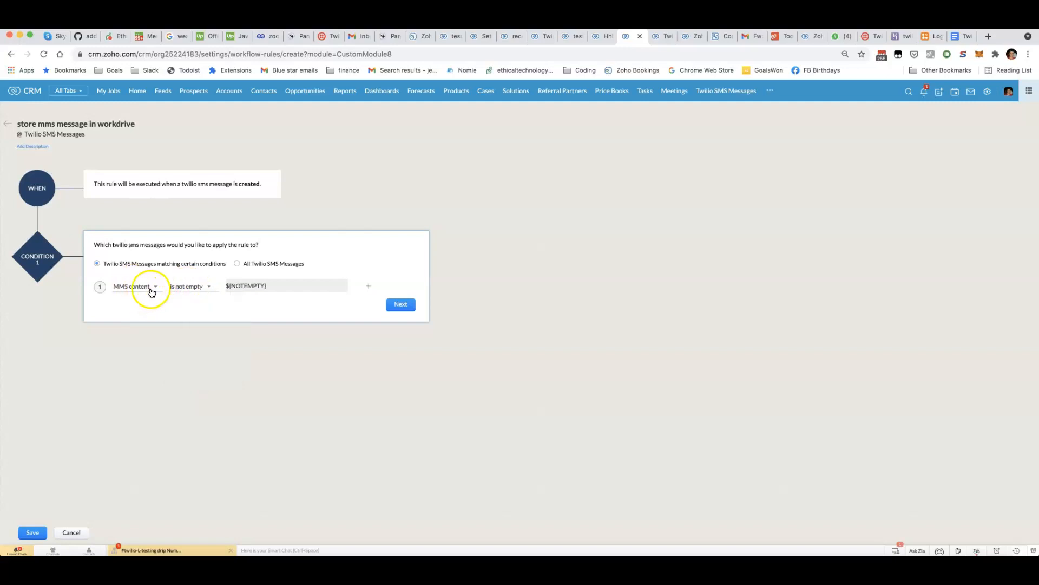
{"action": "left_click", "coordinate": [400, 305]}
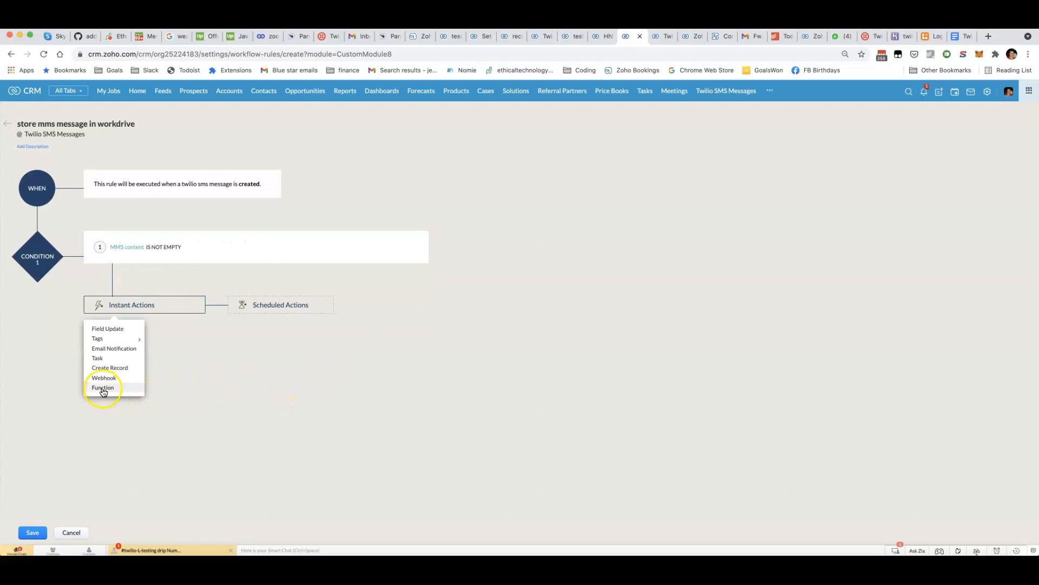
- Add a Function instant action, writing a new custom function named save_mms_to_workdrive
{"action": "left_click", "coordinate": [103, 387]}
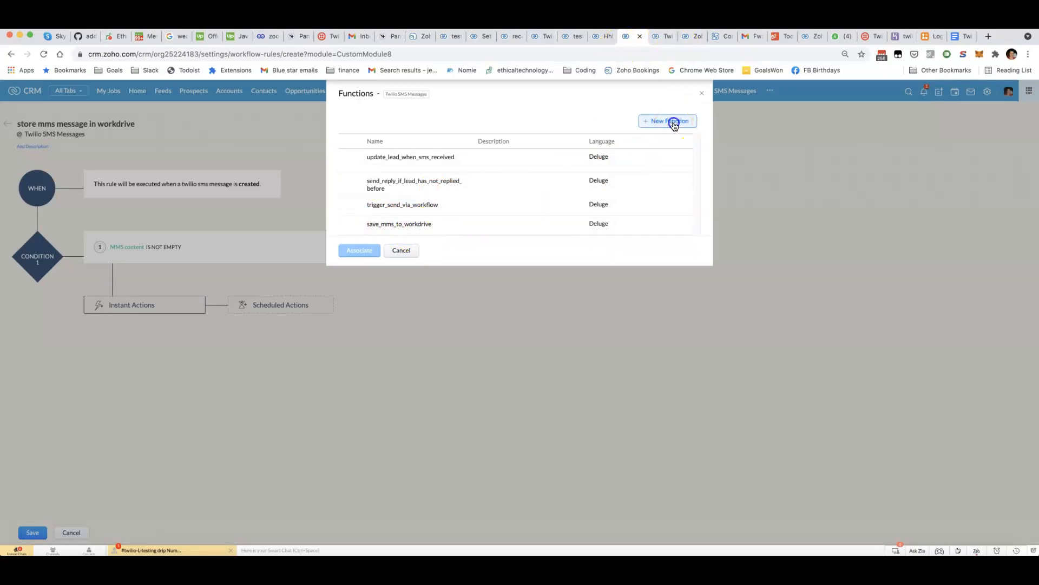
{"action": "left_click", "coordinate": [667, 121]}
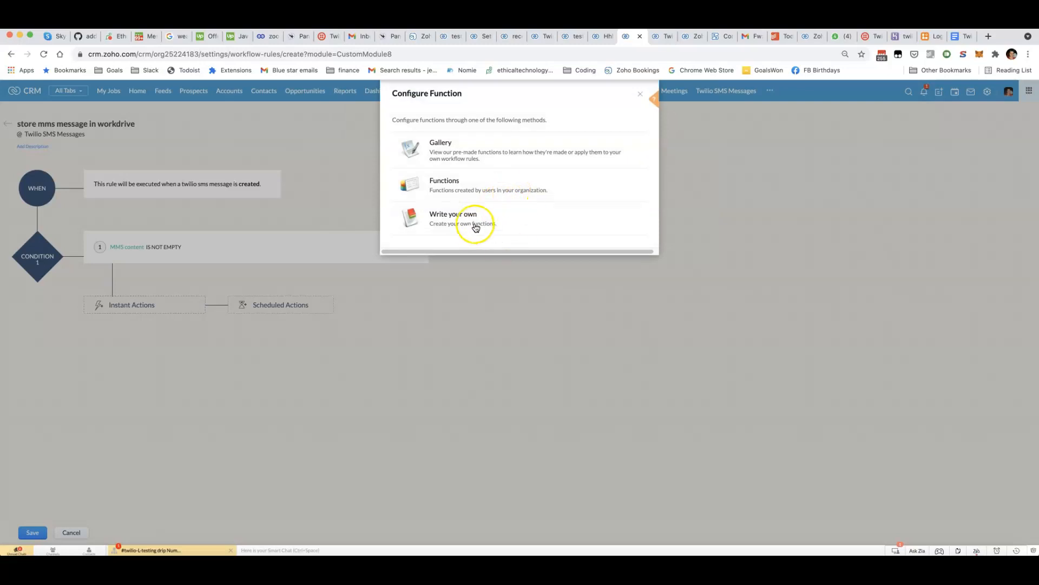
{"action": "left_click", "coordinate": [453, 218]}
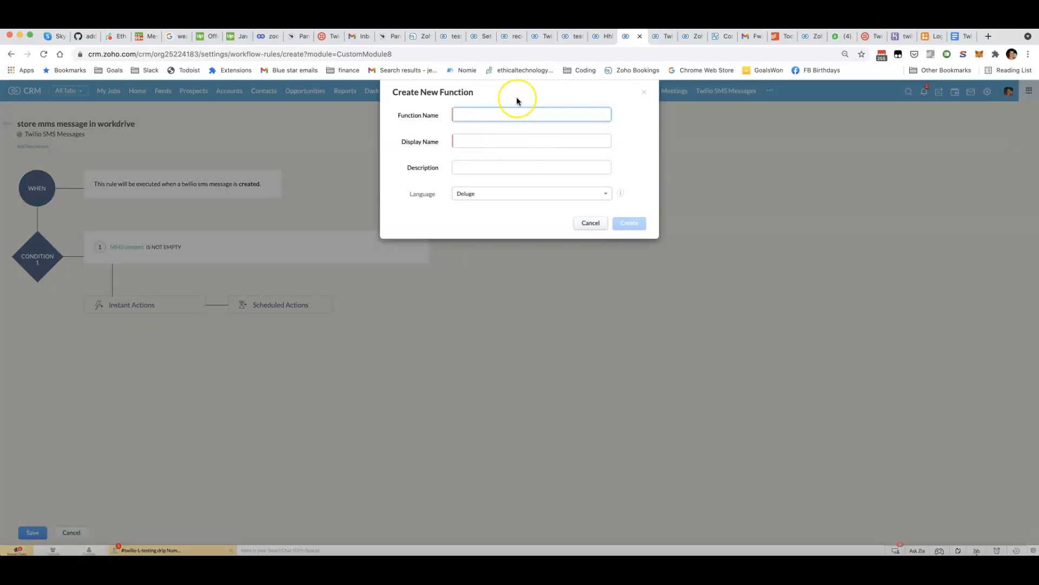
{"action": "type", "text": "save_mms_c"}
{"action": "left_click", "coordinate": [532, 141]}
{"action": "type", "text": "save_mms_to_workdrive"}
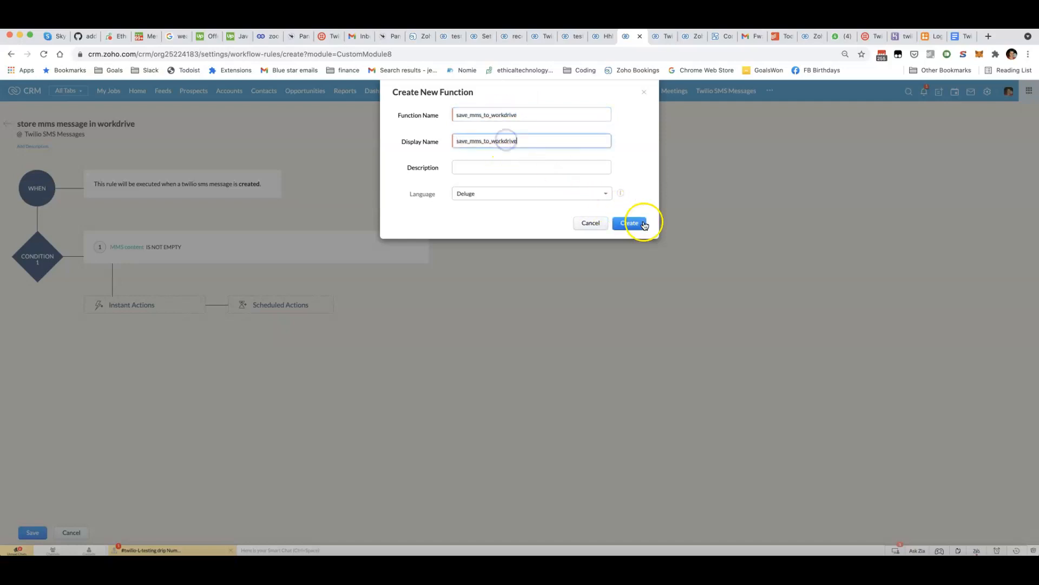
{"action": "left_click", "coordinate": [629, 223]}
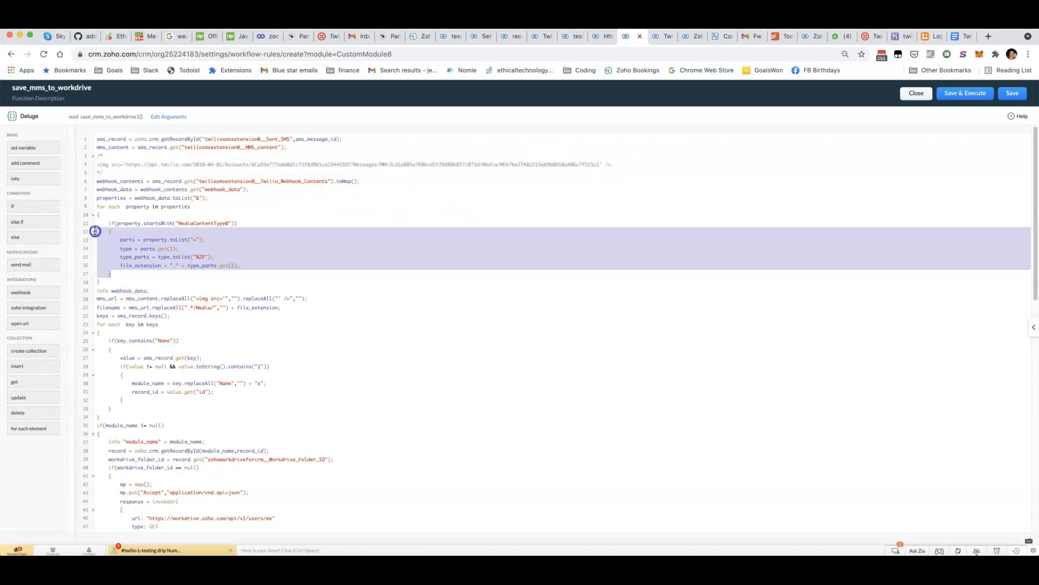
- Walk through the pasted code: mms_image_file, the WorkDrive folder id, and module_name null check
{"action": "left_click", "coordinate": [231, 273]}
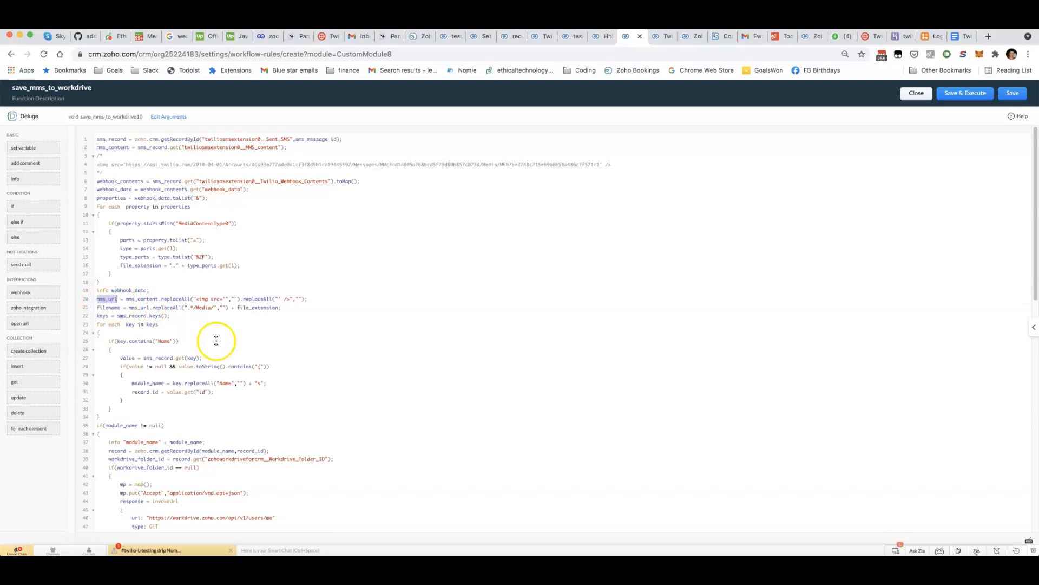
{"action": "scroll", "scroll_direction": "down", "scroll_amount": 3}
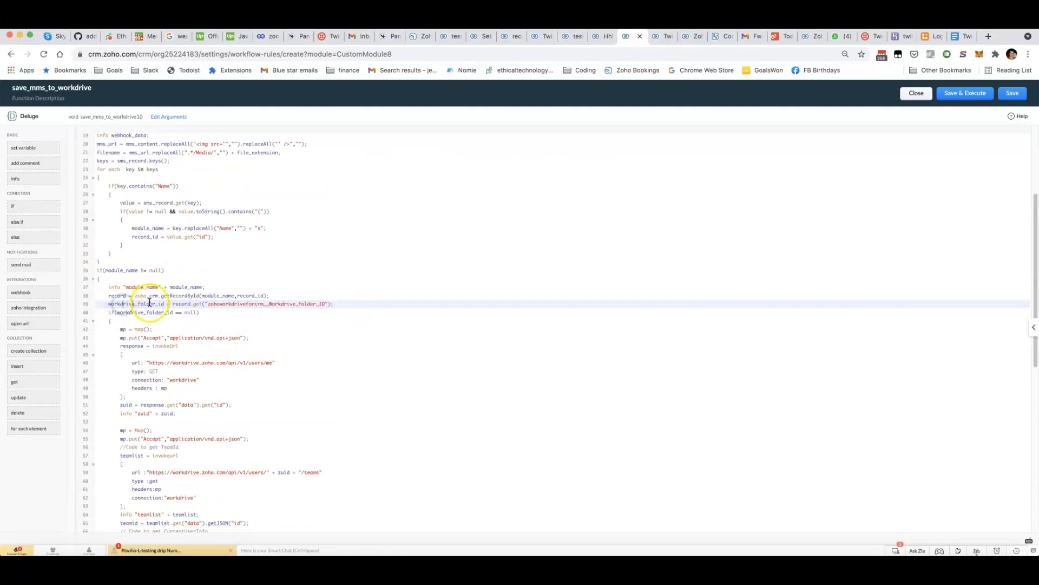
{"action": "scroll", "scroll_direction": "down", "scroll_amount": 3}
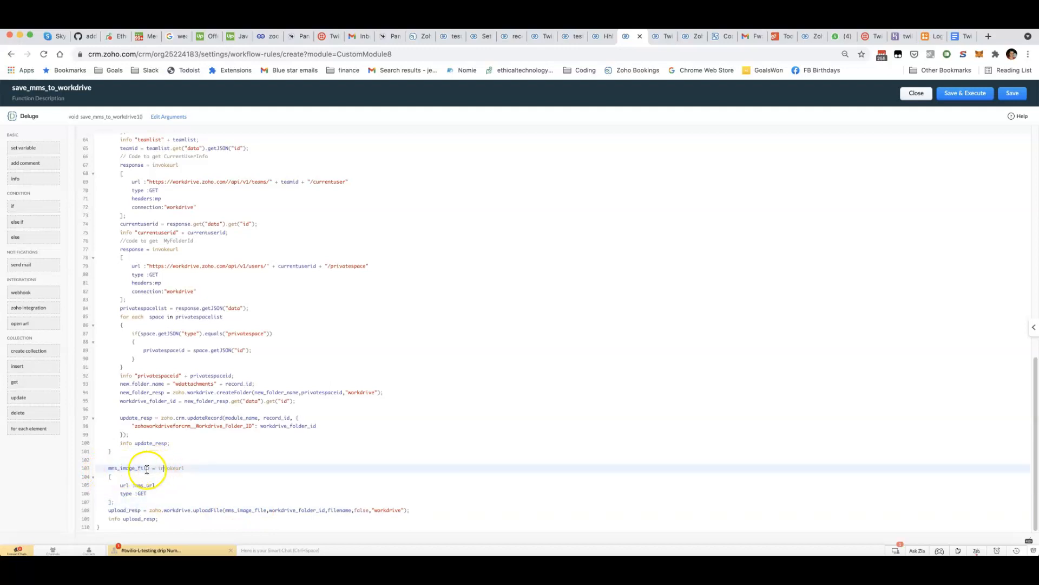
{"action": "double_click", "coordinate": [138, 484]}
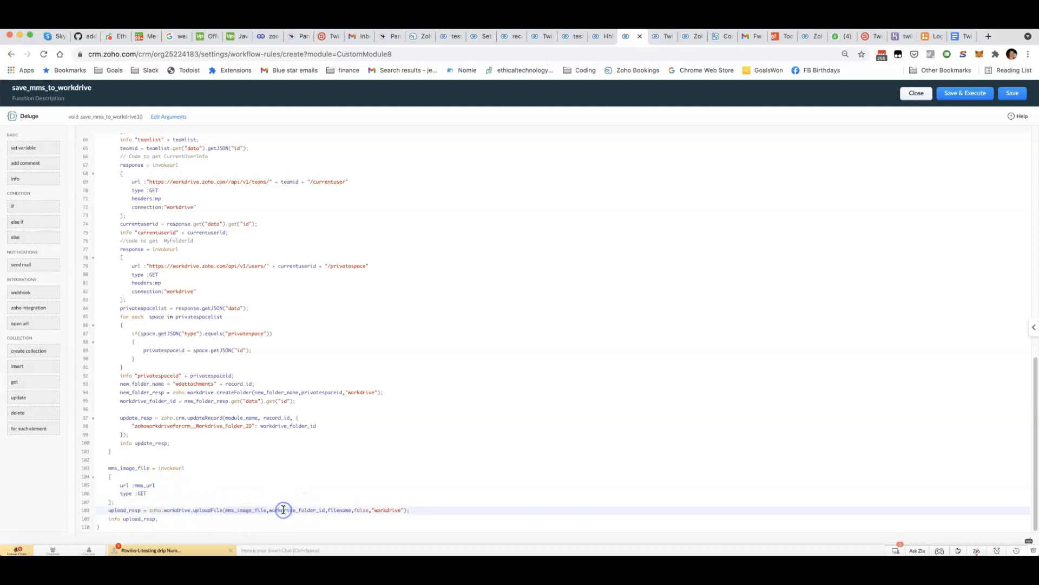
{"action": "double_click", "coordinate": [292, 510]}
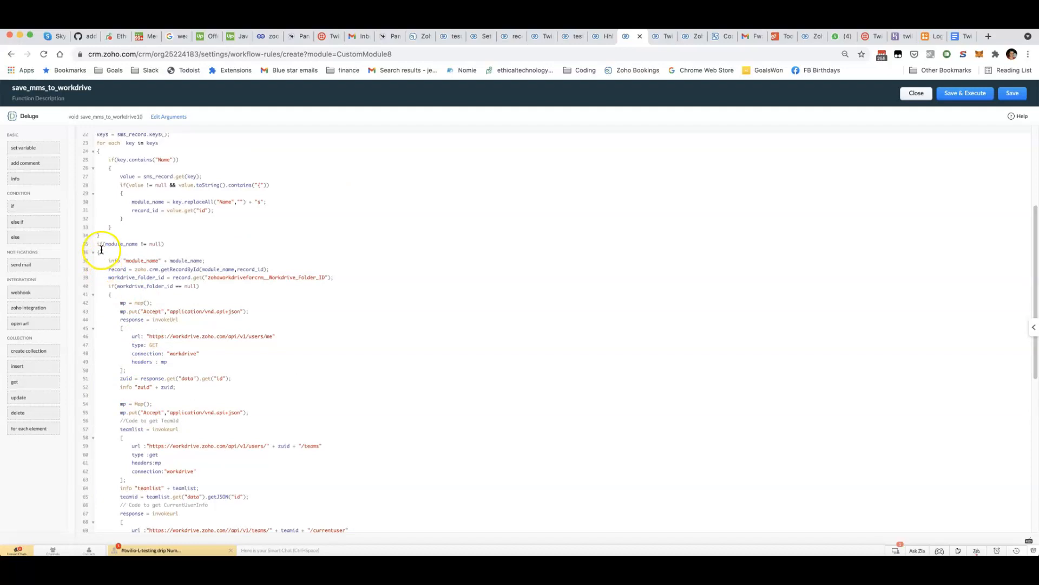
{"action": "left_click", "coordinate": [123, 243]}
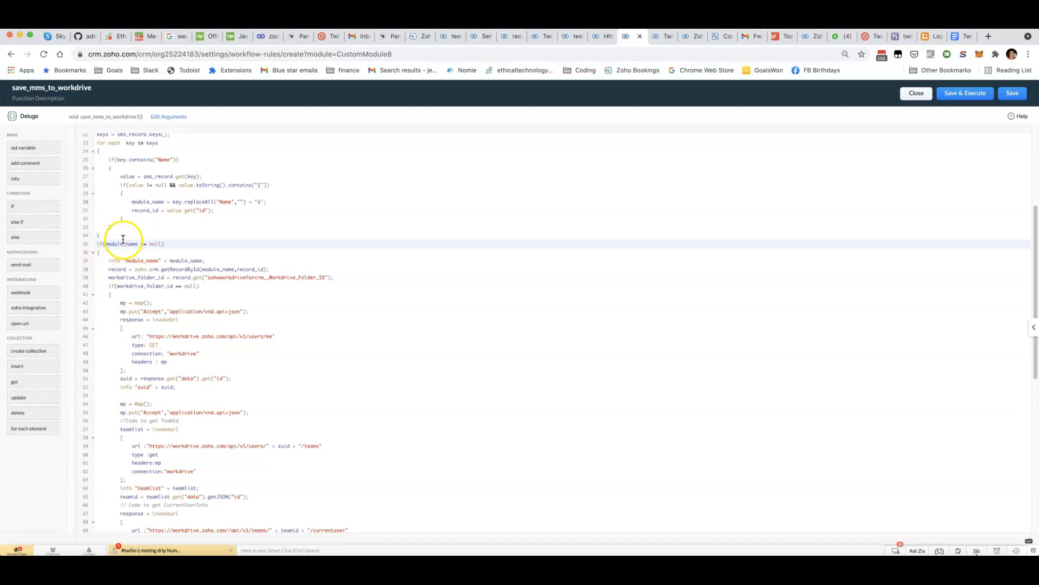